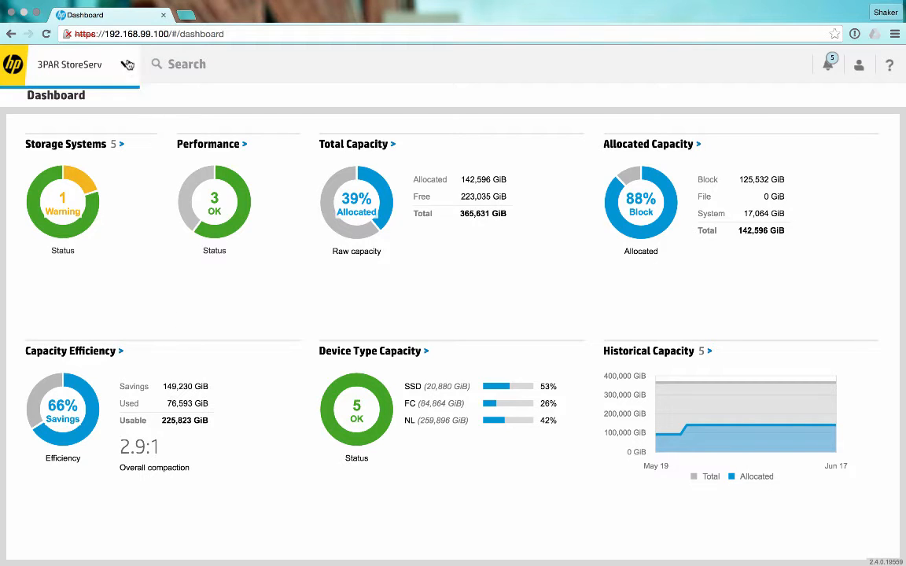
- Navigate to the Remote Copy Configurations overview for the mktg-eos67/mktg-eos62 pair
{"action": "left_click", "coordinate": [126, 63]}
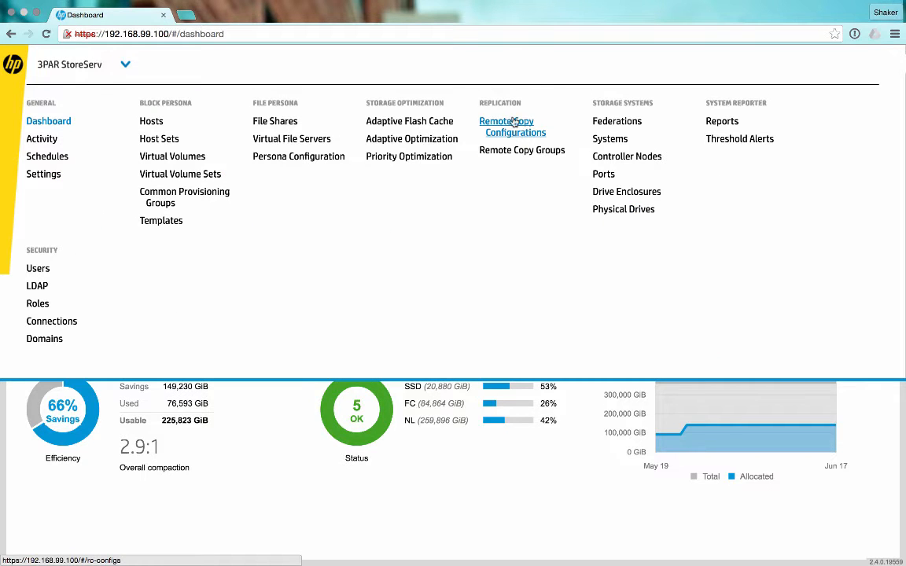
{"action": "left_click", "coordinate": [506, 120]}
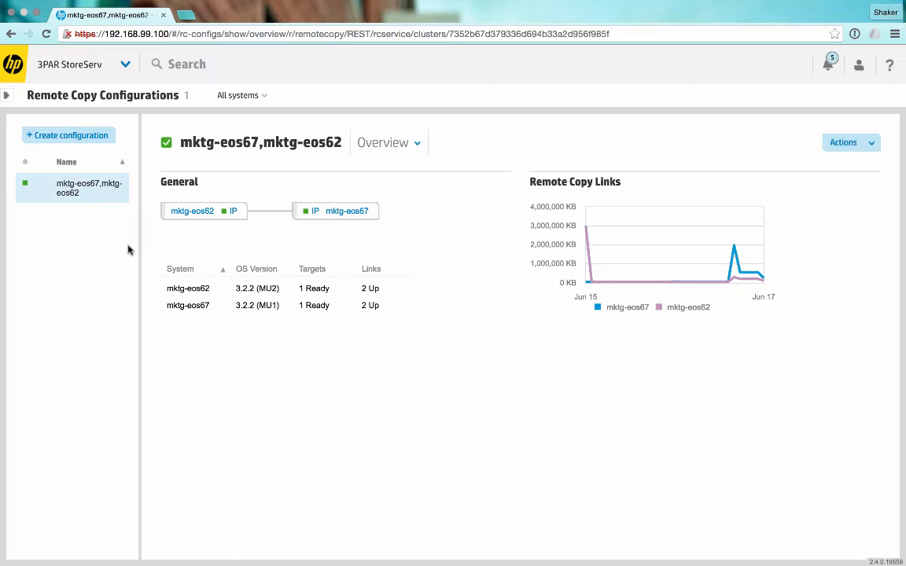
- Start a three-system configuration by choosing mktg-ins3, mktg-eos64 and mktg-eos65
{"action": "left_click", "coordinate": [67, 136]}
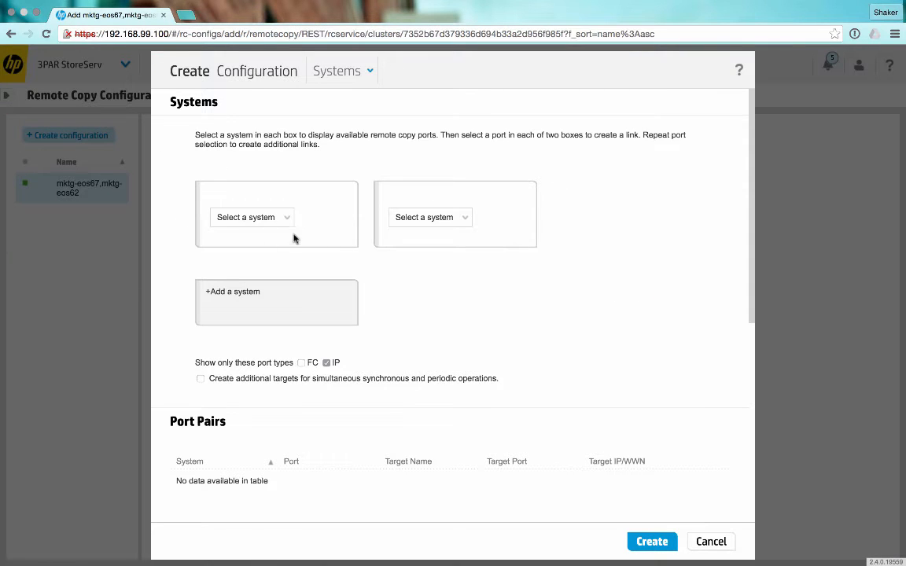
{"action": "mouse_move", "coordinate": [302, 231]}
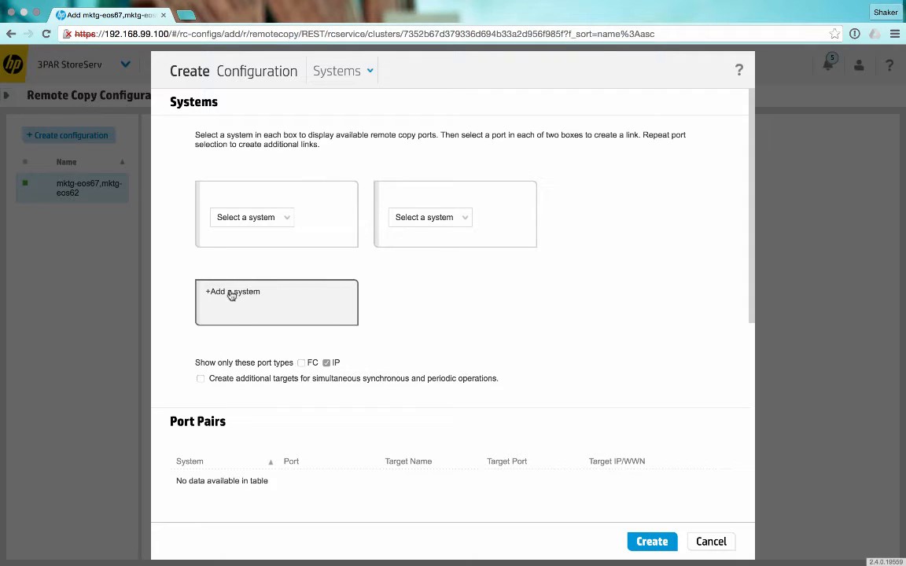
{"action": "left_click", "coordinate": [231, 294]}
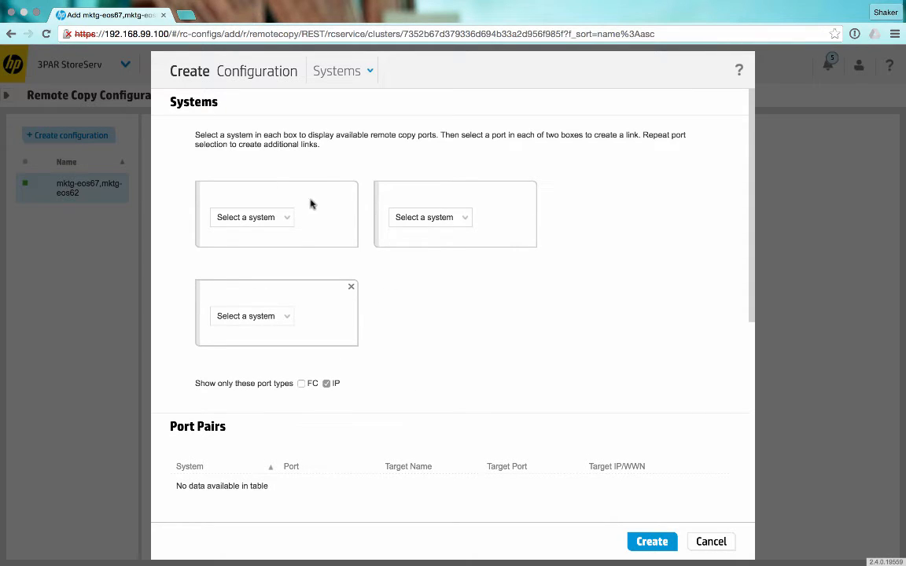
{"action": "left_click", "coordinate": [252, 217]}
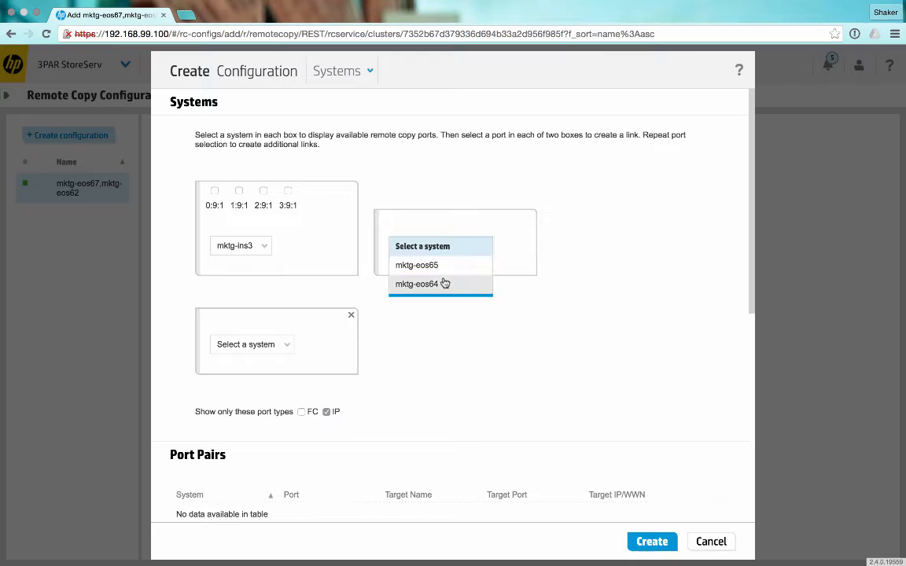
{"action": "left_click", "coordinate": [417, 284]}
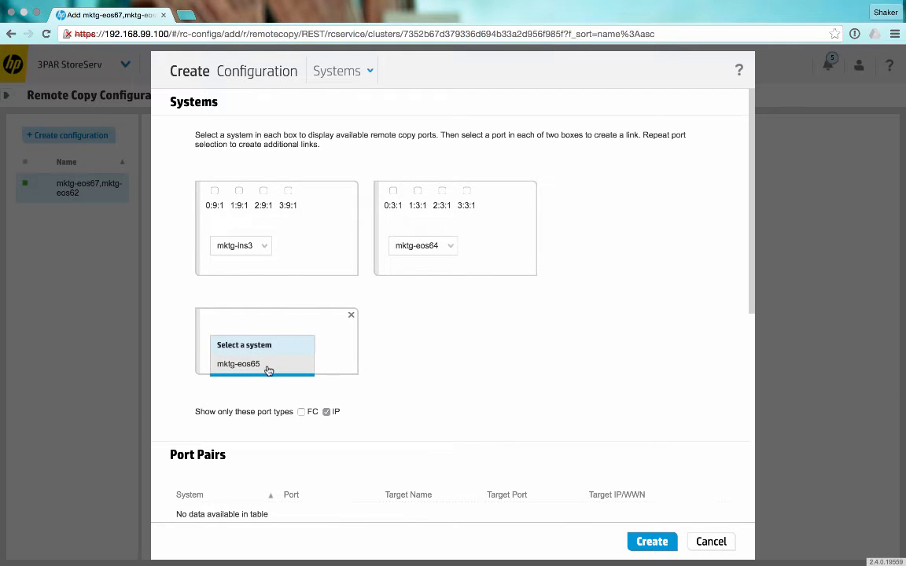
{"action": "left_click", "coordinate": [237, 365]}
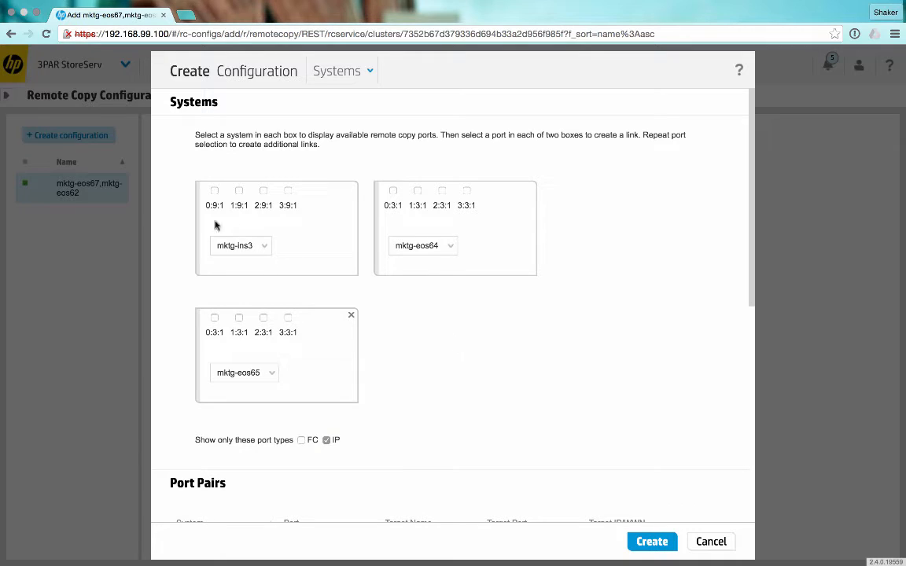
- Pair IP ports such as mktg-ins3 0:9:1 and mktg-eos65 0:3:1, then create the configuration
{"action": "left_click", "coordinate": [214, 191]}
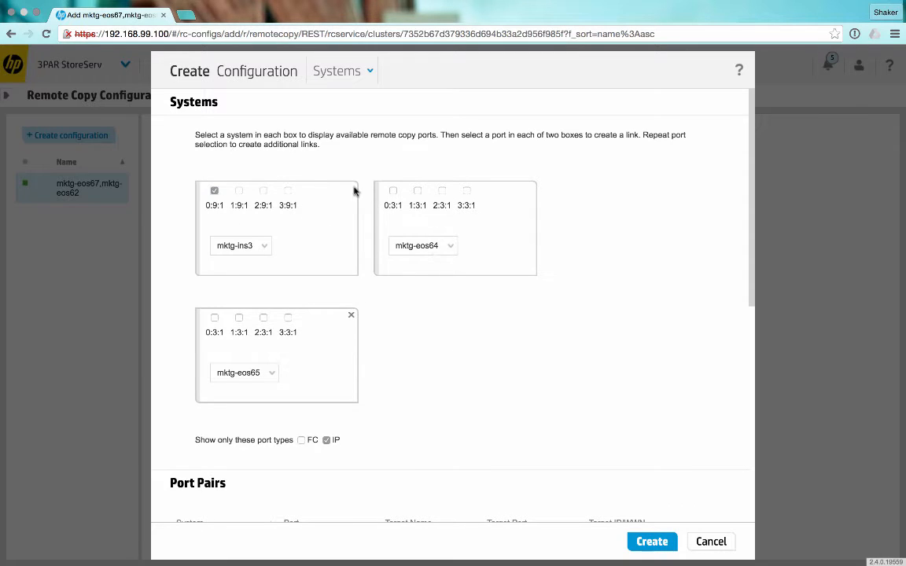
{"action": "mouse_move", "coordinate": [385, 153]}
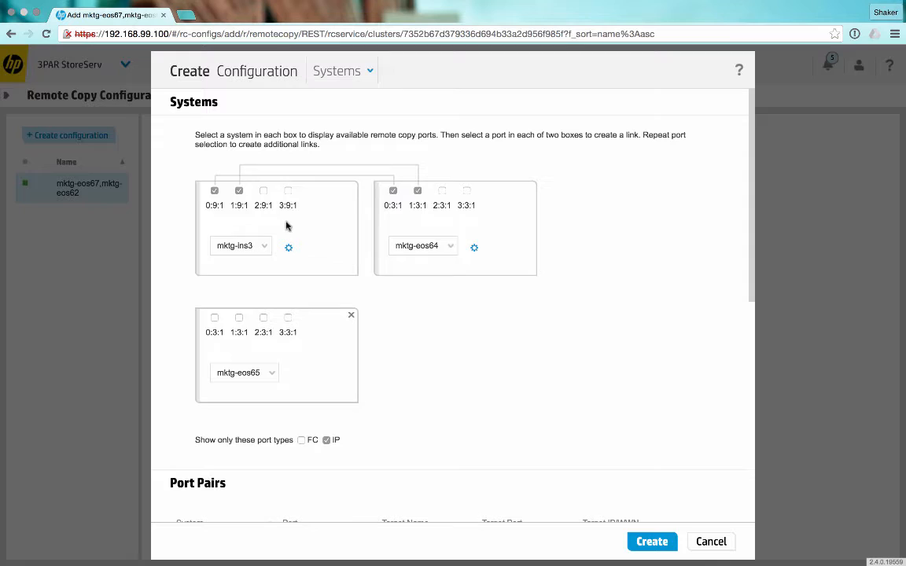
{"action": "mouse_move", "coordinate": [334, 214]}
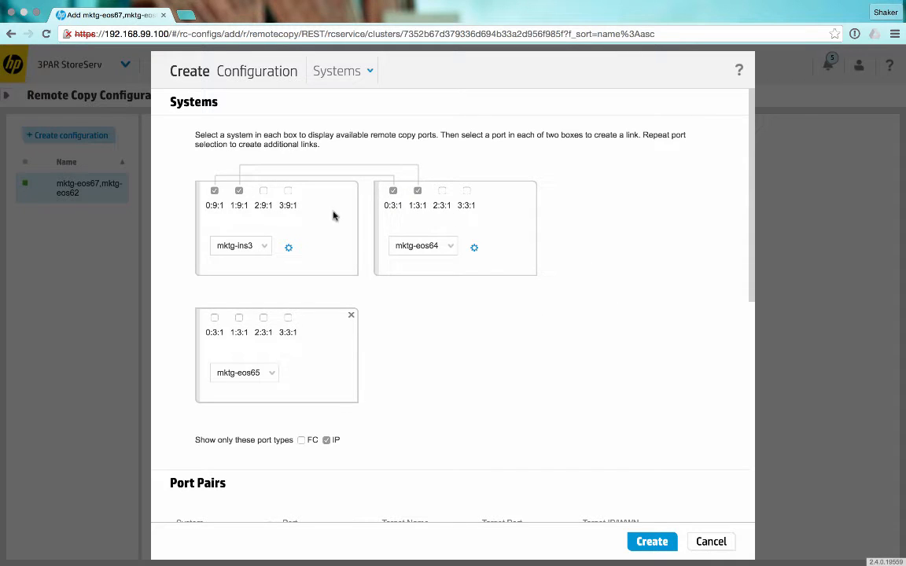
{"action": "mouse_move", "coordinate": [357, 282]}
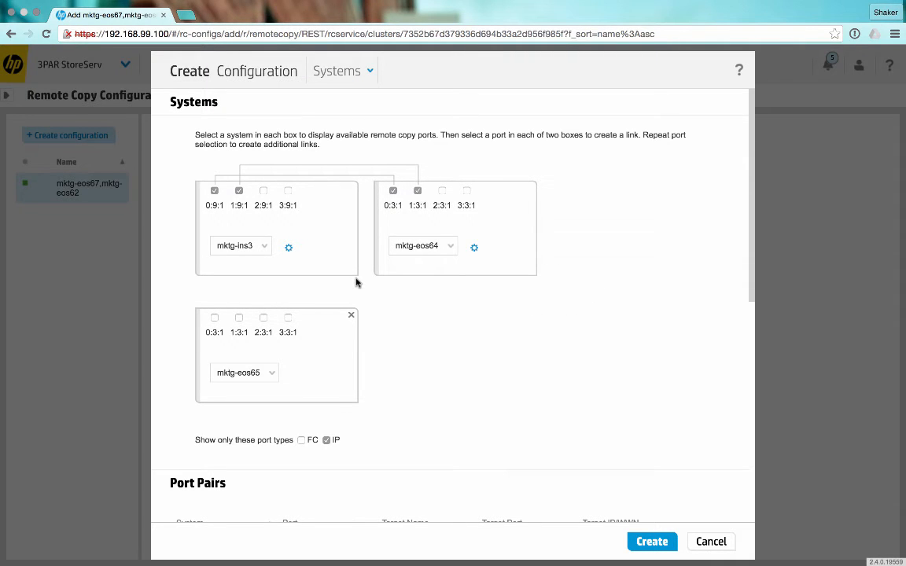
{"action": "mouse_move", "coordinate": [324, 357]}
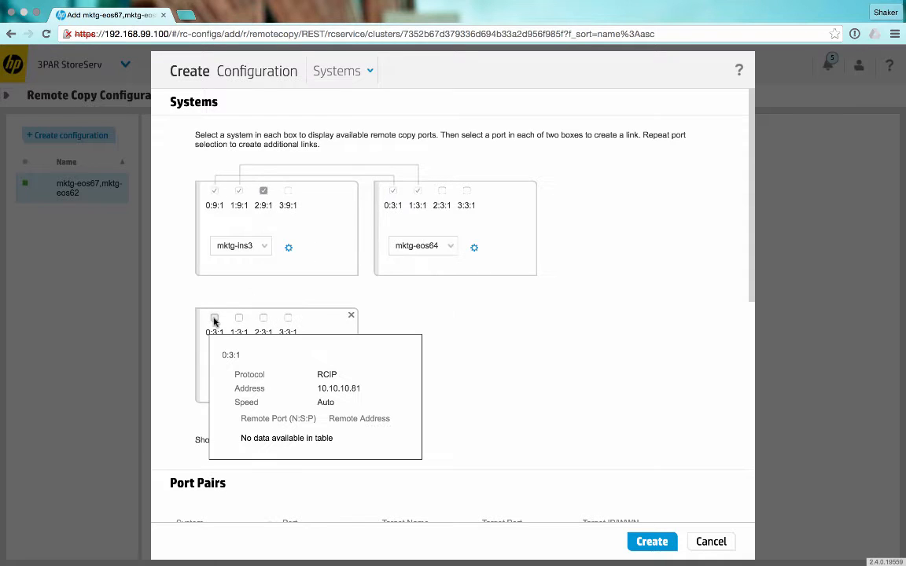
{"action": "left_click", "coordinate": [287, 190]}
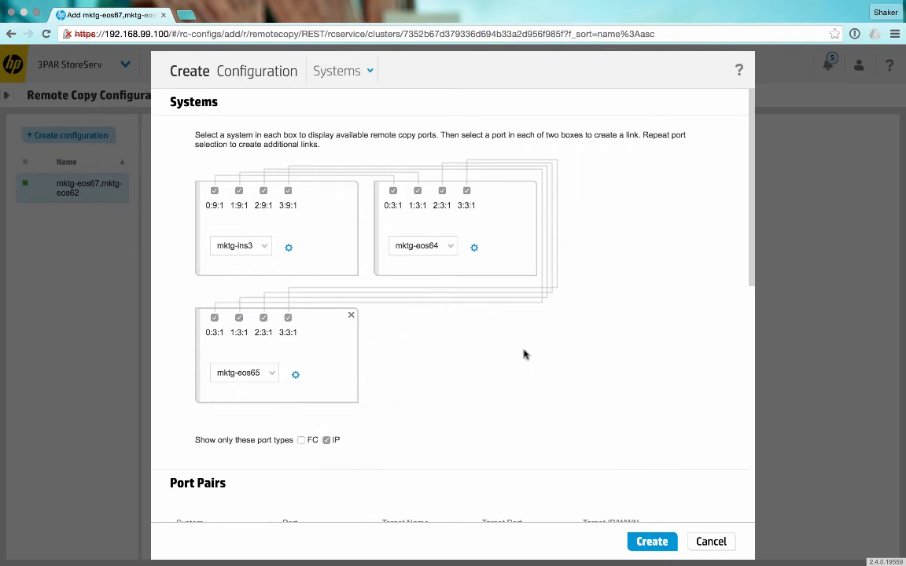
{"action": "mouse_move", "coordinate": [375, 230]}
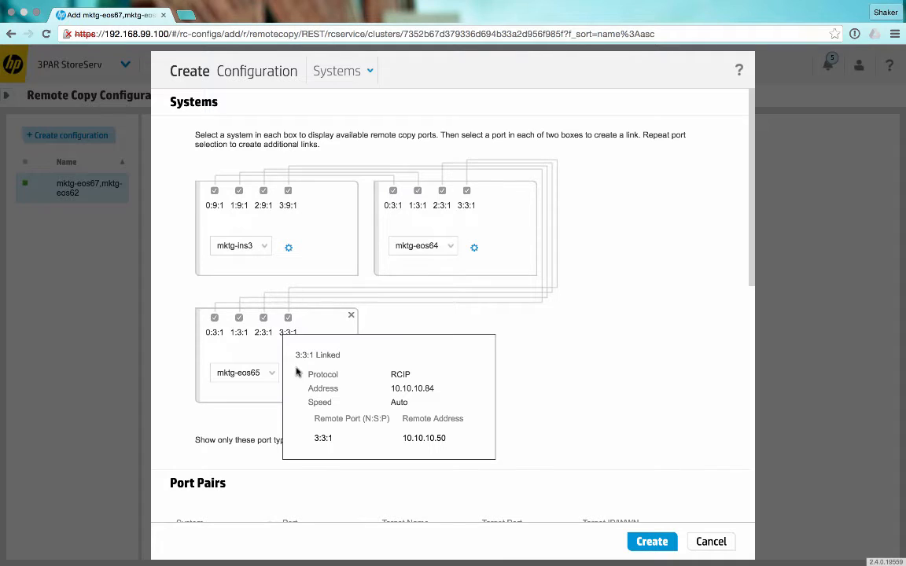
{"action": "scroll", "scroll_direction": "down", "scroll_amount": 3}
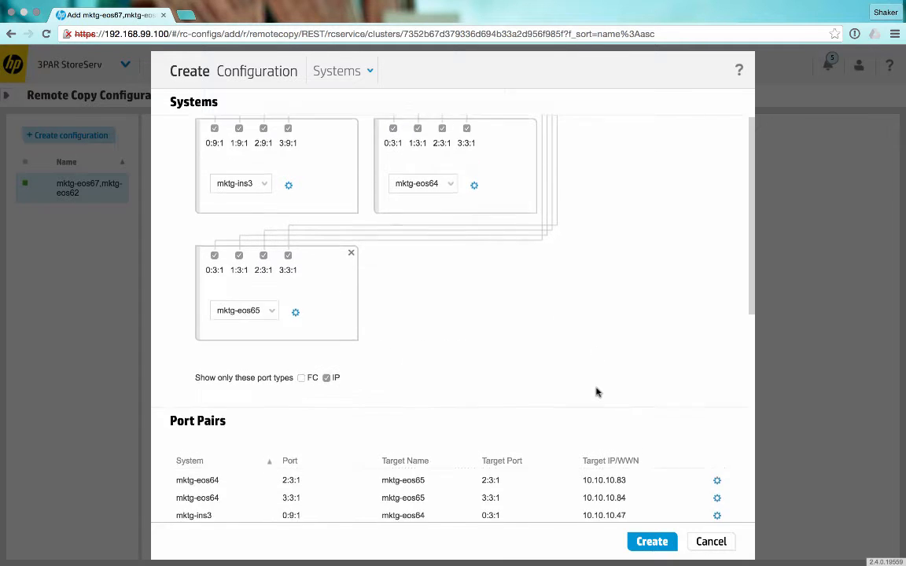
{"action": "scroll", "scroll_direction": "down", "scroll_amount": 3}
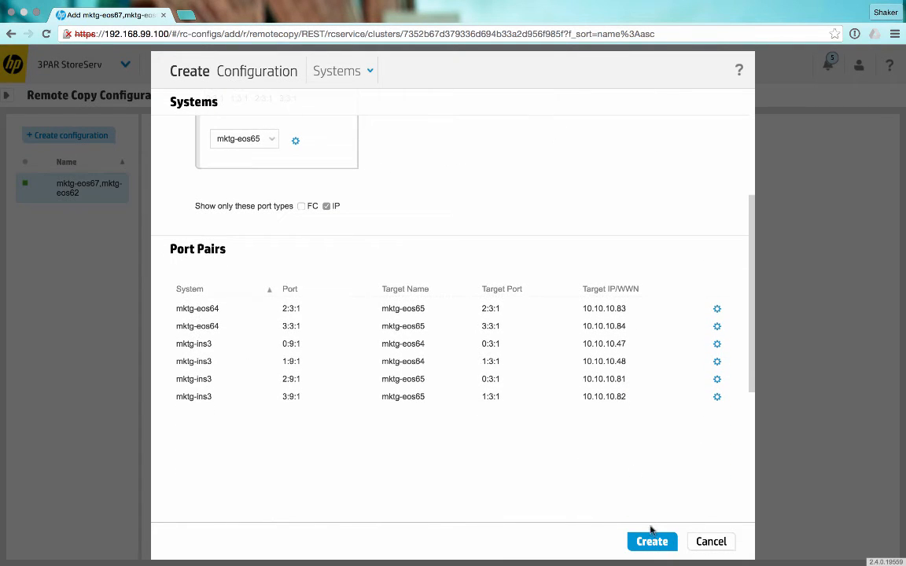
{"action": "left_click", "coordinate": [652, 541]}
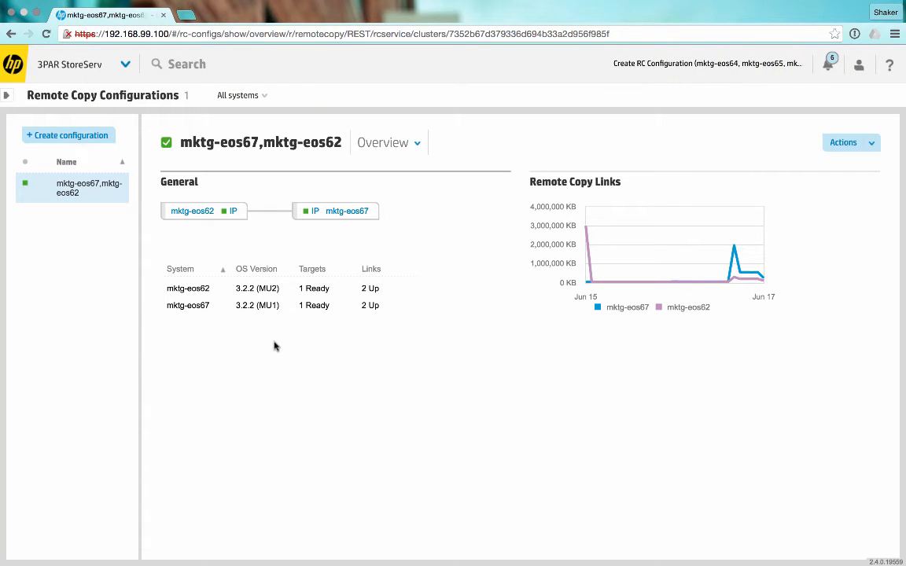
{"action": "mouse_move", "coordinate": [445, 452]}
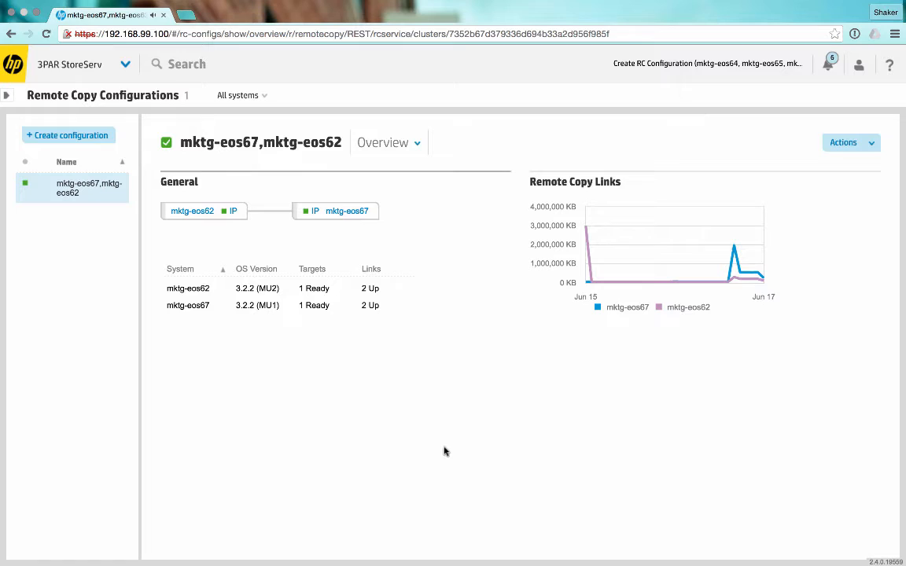
{"action": "mouse_move", "coordinate": [90, 307]}
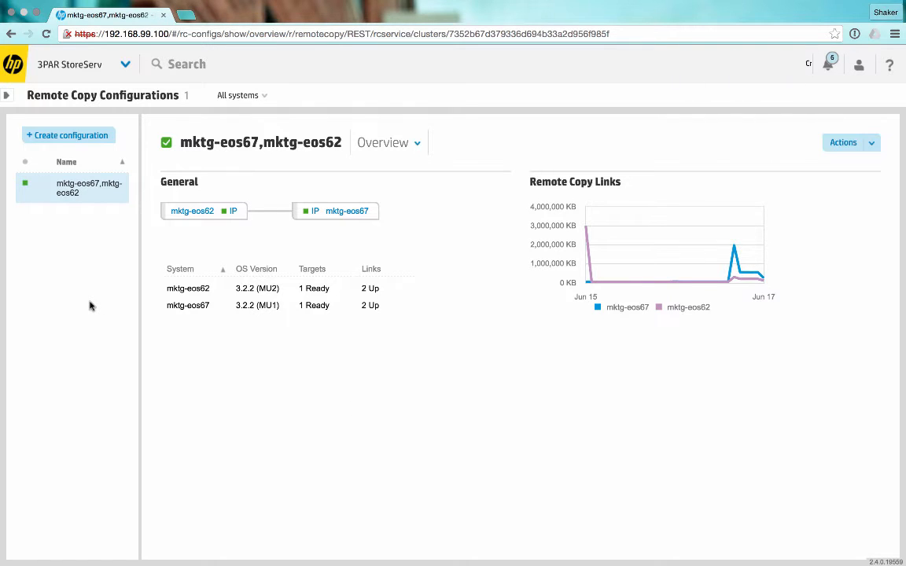
{"action": "mouse_move", "coordinate": [67, 245]}
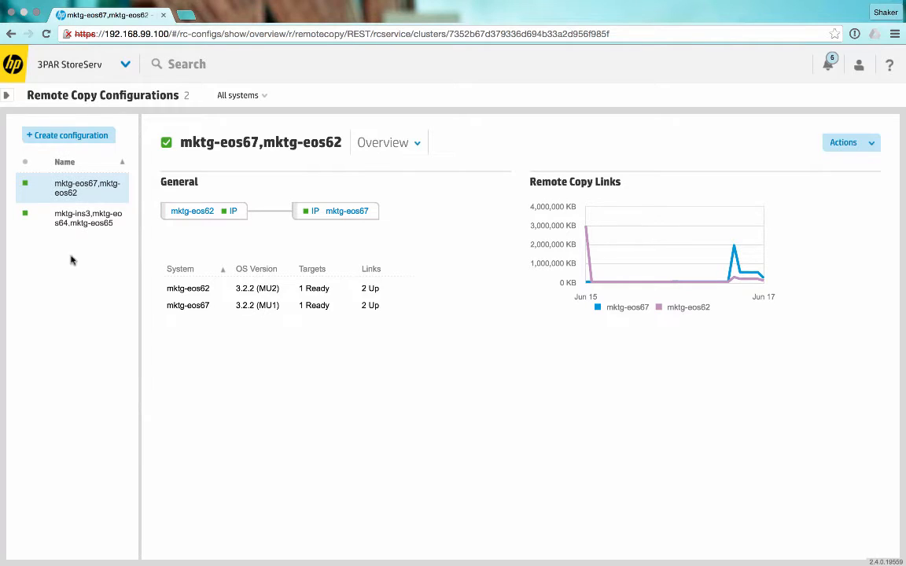
- View the mktg-ins3, mktg-eos64, mktg-eos65 configuration overview with all links up
{"action": "left_click", "coordinate": [88, 218]}
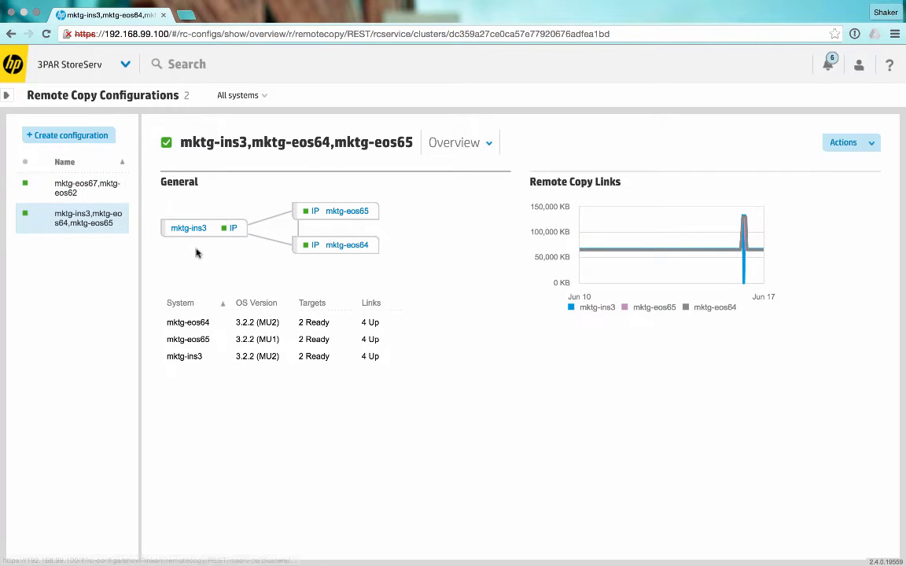
{"action": "mouse_move", "coordinate": [232, 246]}
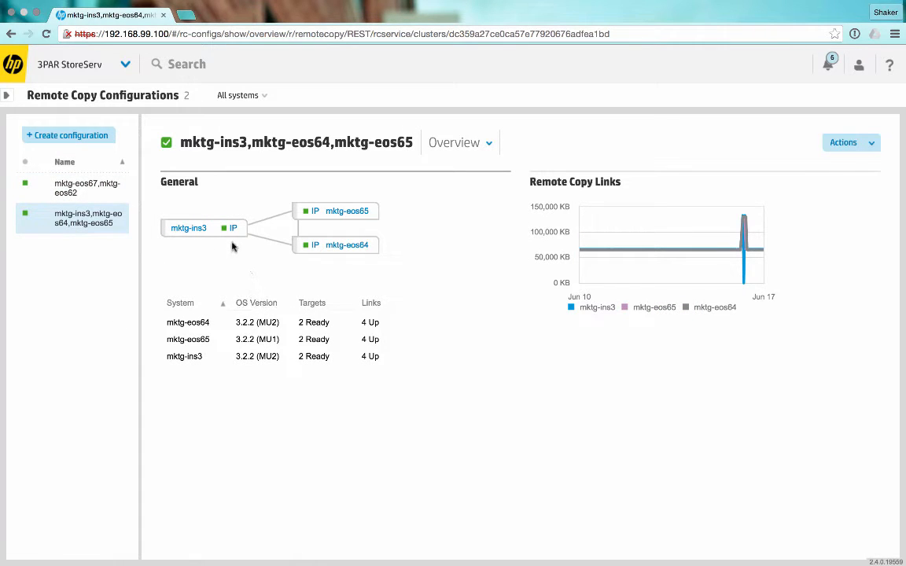
{"action": "mouse_move", "coordinate": [213, 238]}
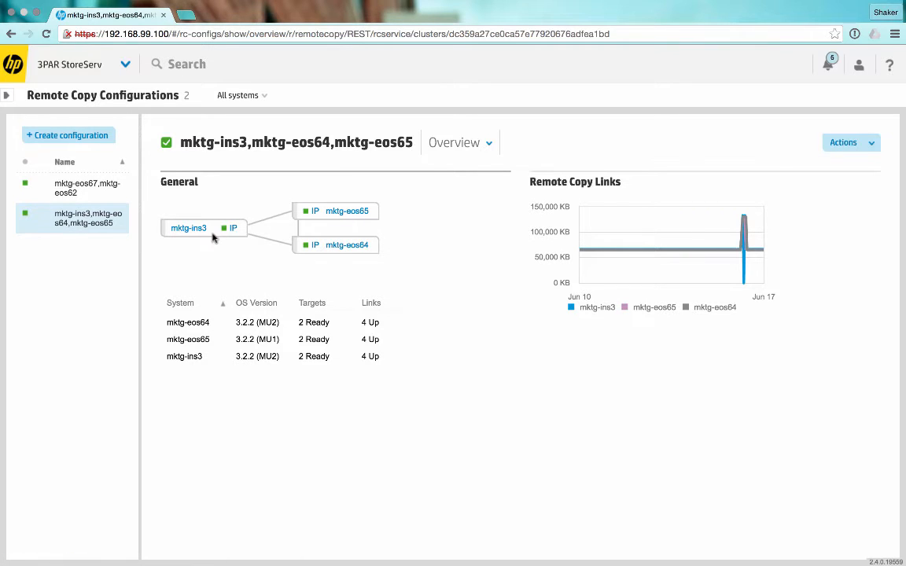
{"action": "mouse_move", "coordinate": [226, 235]}
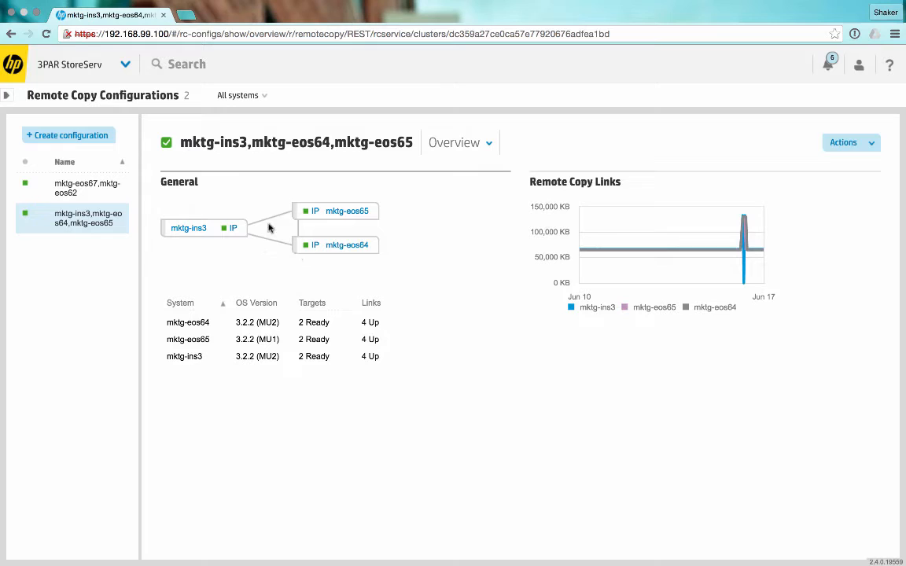
{"action": "mouse_move", "coordinate": [266, 206]}
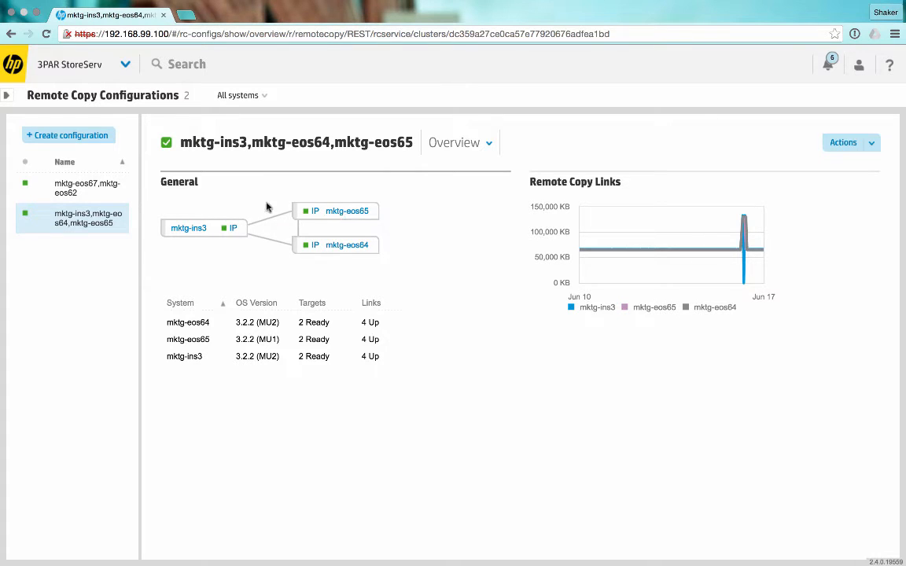
{"action": "mouse_move", "coordinate": [265, 269]}
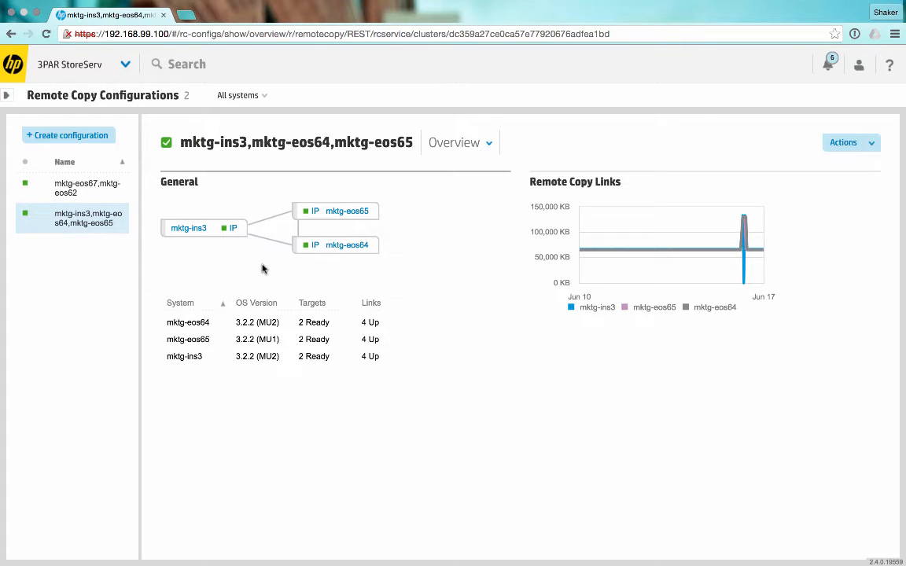
{"action": "mouse_move", "coordinate": [372, 229]}
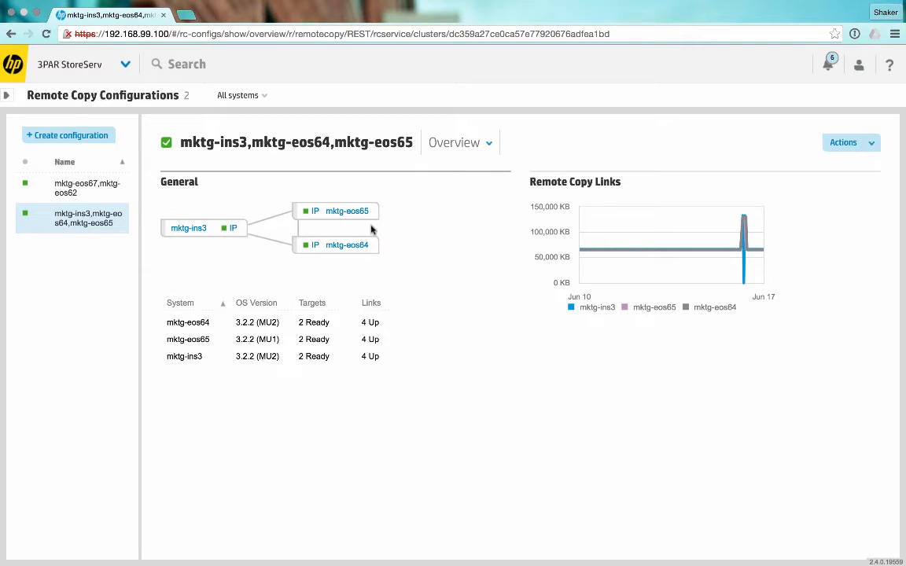
{"action": "mouse_move", "coordinate": [202, 235]}
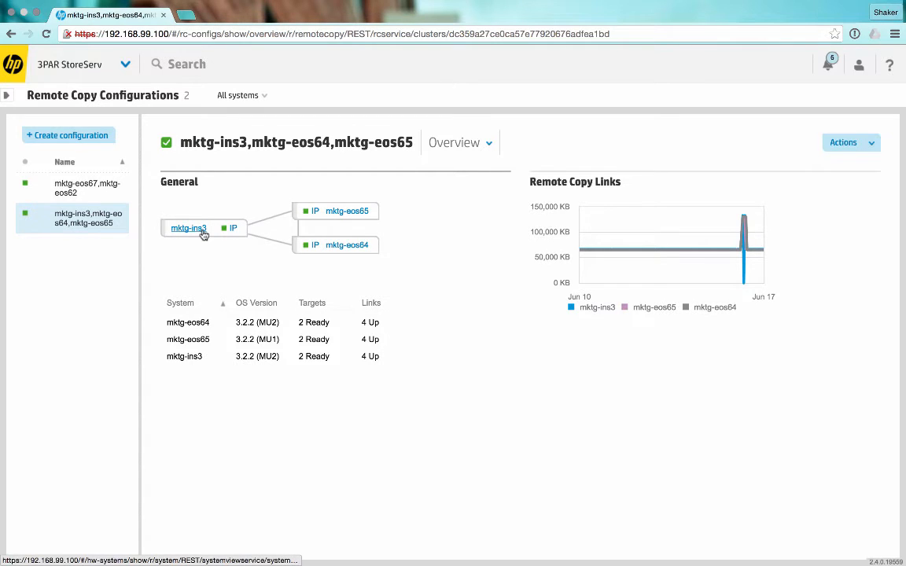
{"action": "mouse_move", "coordinate": [350, 193]}
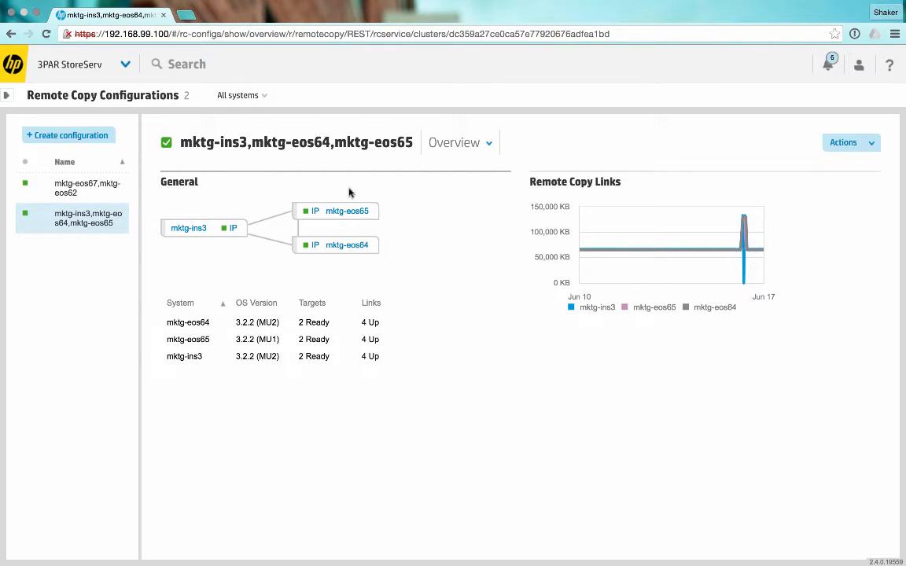
{"action": "mouse_move", "coordinate": [264, 185]}
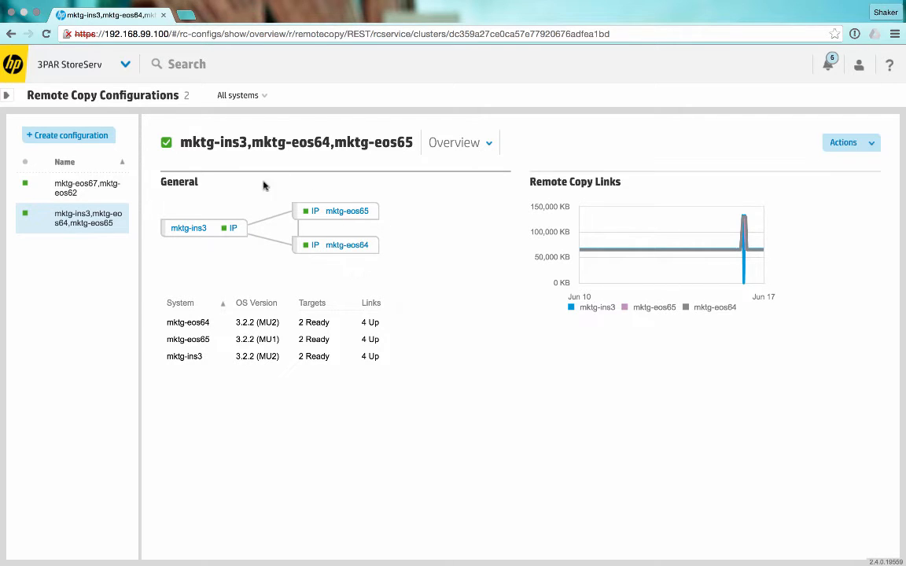
{"action": "mouse_move", "coordinate": [214, 213]}
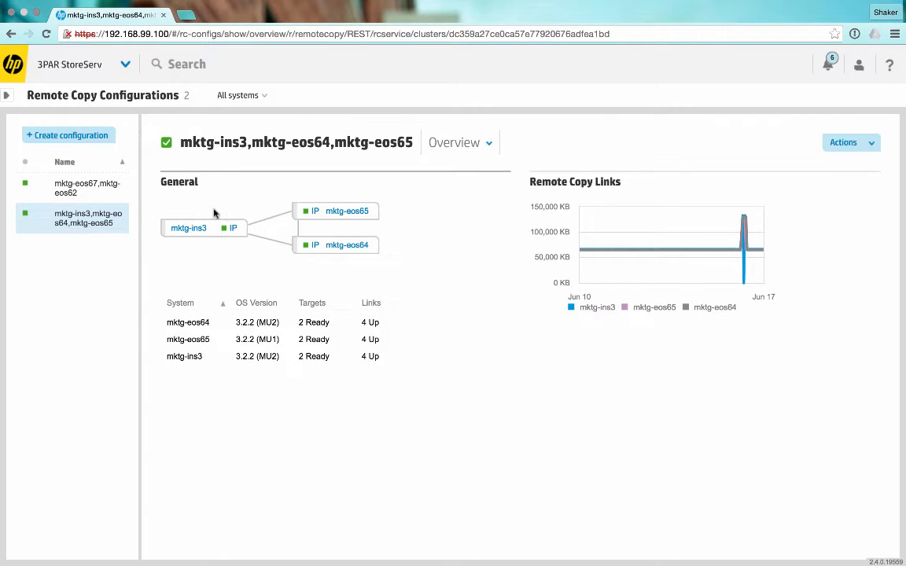
{"action": "mouse_move", "coordinate": [271, 257]}
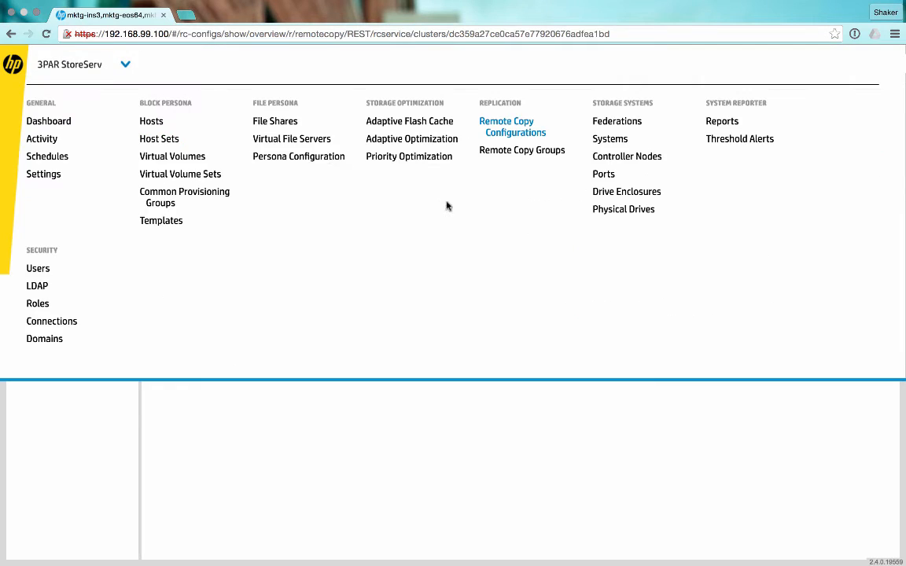
- Start a new remote copy group with mktg-ins3 as the source system
{"action": "left_click", "coordinate": [521, 149]}
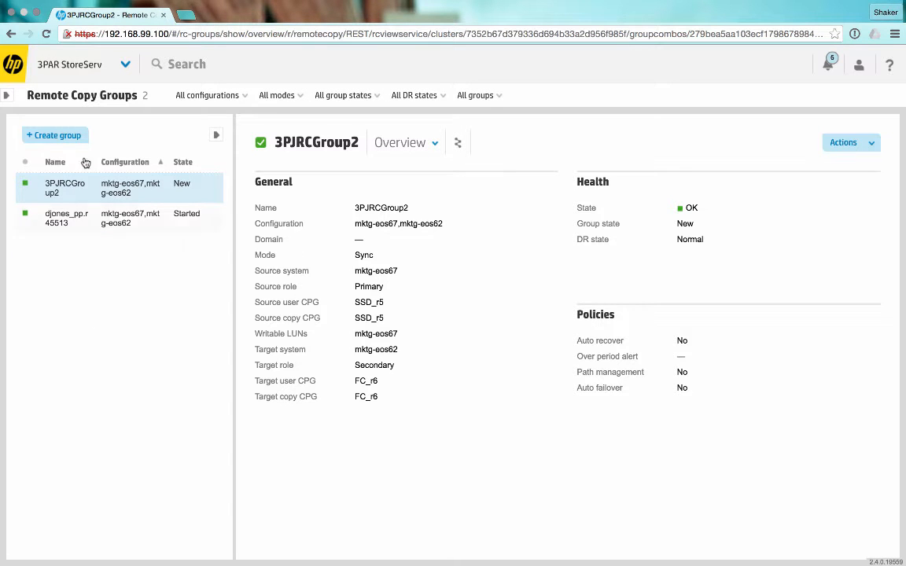
{"action": "left_click", "coordinate": [54, 134]}
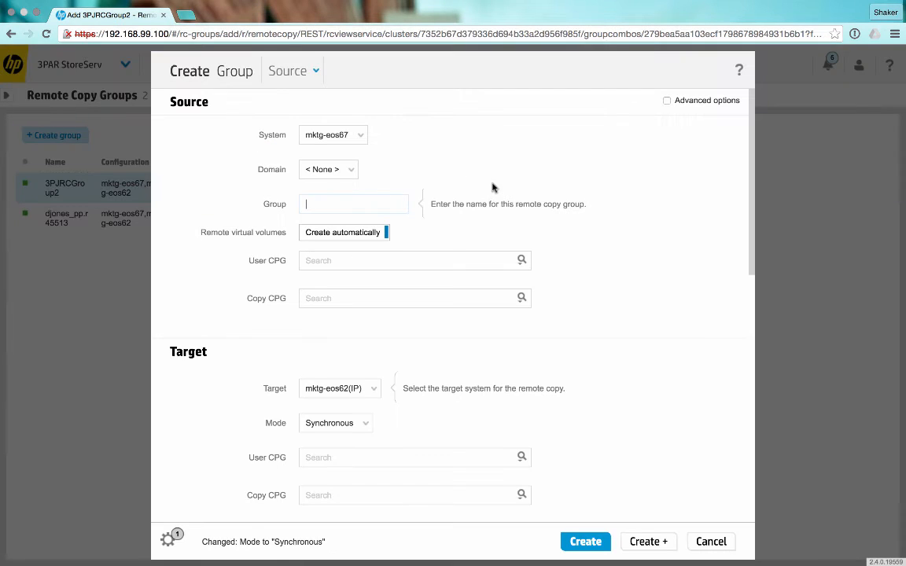
{"action": "left_click", "coordinate": [332, 135]}
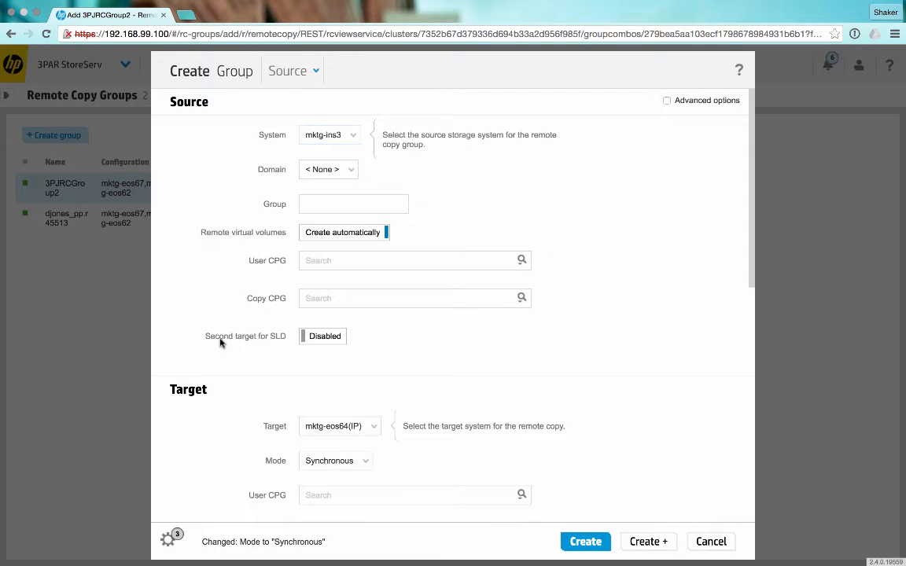
- Enable a second SLD target, name the group 3PJslc, and pick the source user CPG
{"action": "left_click", "coordinate": [323, 336]}
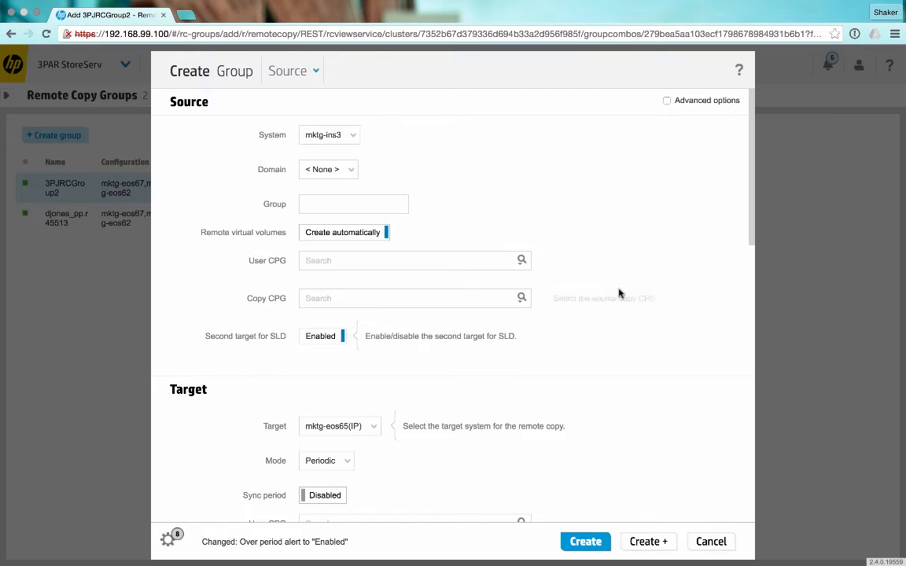
{"action": "left_click", "coordinate": [353, 204]}
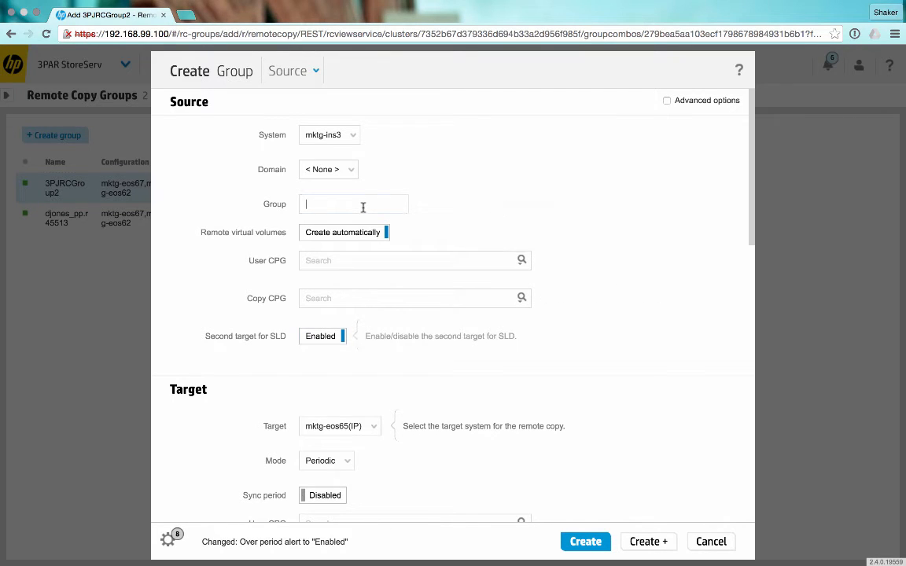
{"action": "type", "text": "3PA"}
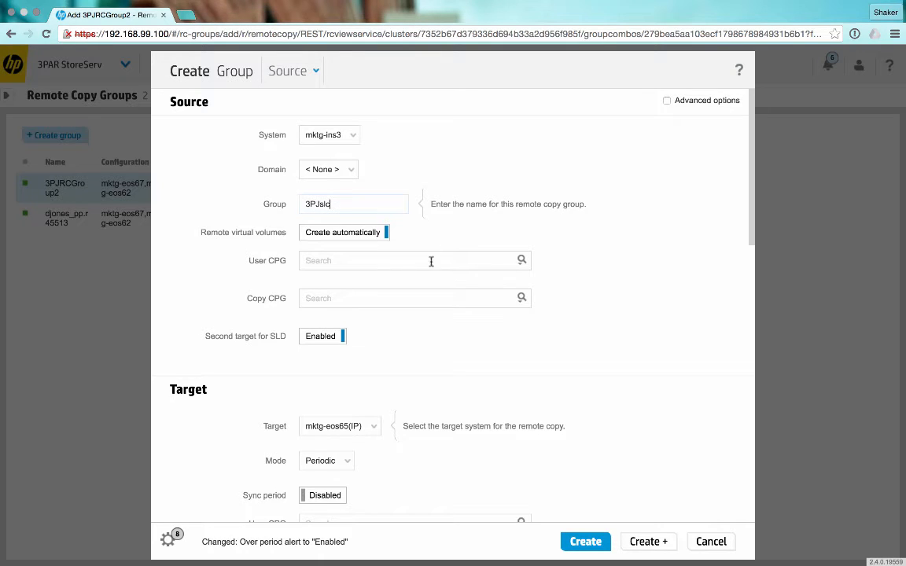
{"action": "left_click", "coordinate": [401, 260]}
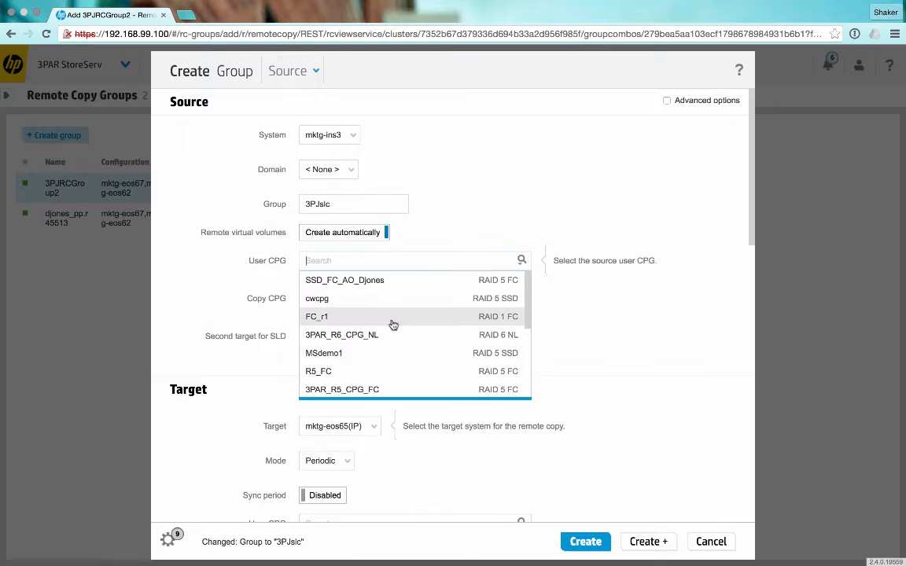
{"action": "left_click", "coordinate": [318, 371]}
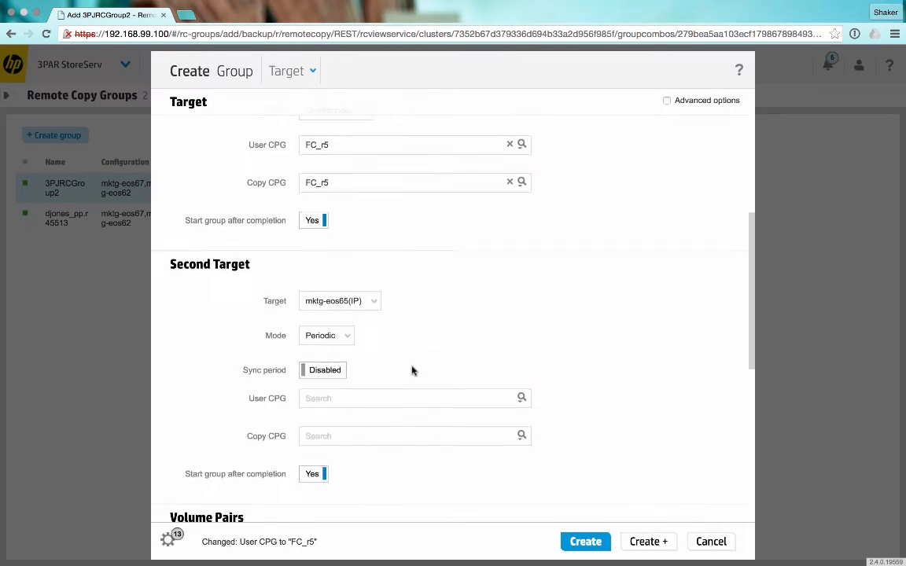
- Give second target mktg-eos65 a 5-minute sync period with FC_r5 CPGs and create the group
{"action": "scroll", "scroll_direction": "down", "scroll_amount": 3}
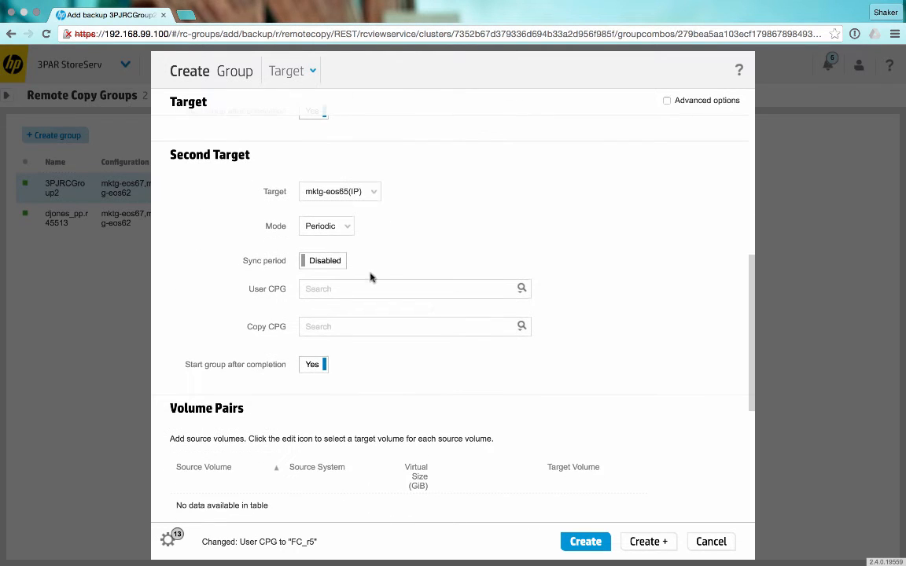
{"action": "left_click", "coordinate": [321, 260]}
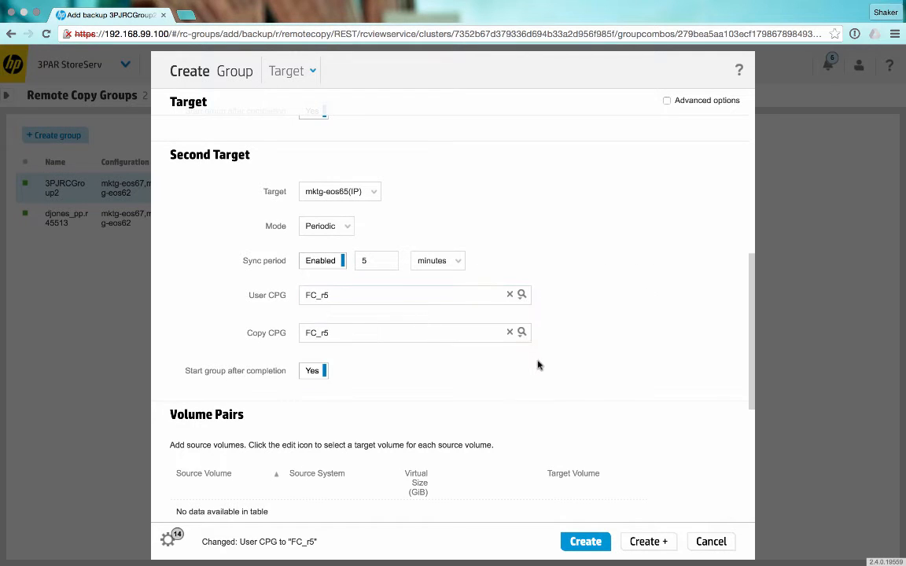
{"action": "scroll", "scroll_direction": "down", "scroll_amount": 3}
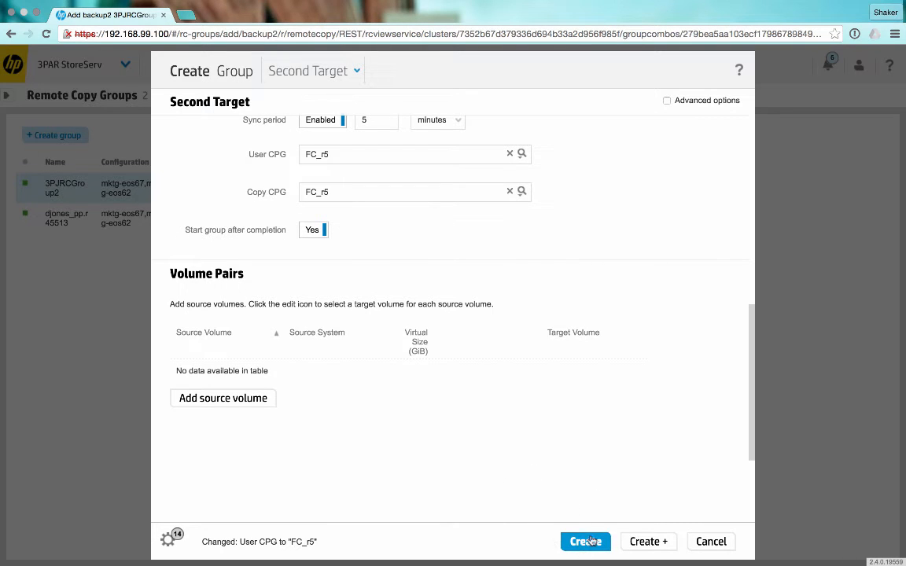
{"action": "left_click", "coordinate": [587, 542]}
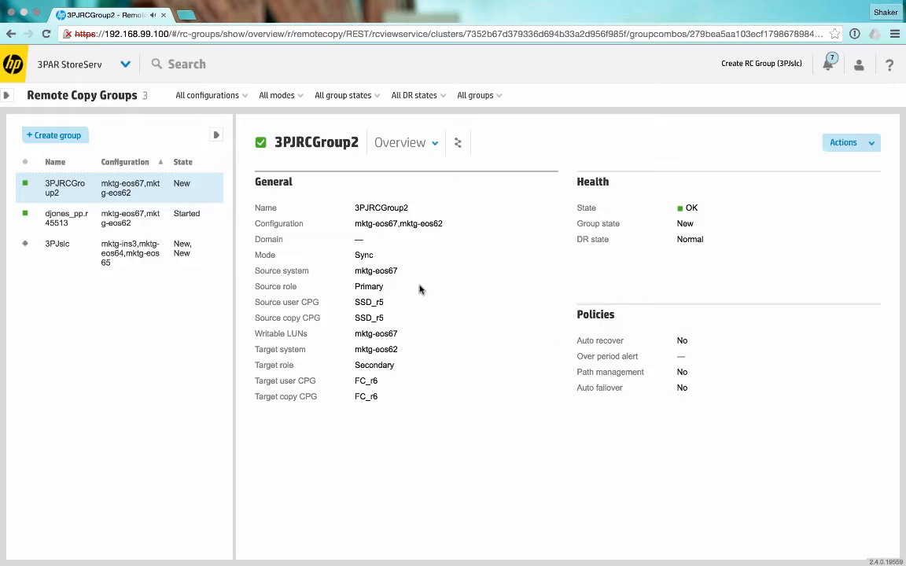
- Open the 3PJslc overview showing Sync and Periodic modes toward mktg-eos64 and mktg-eos65
{"action": "left_click", "coordinate": [56, 244]}
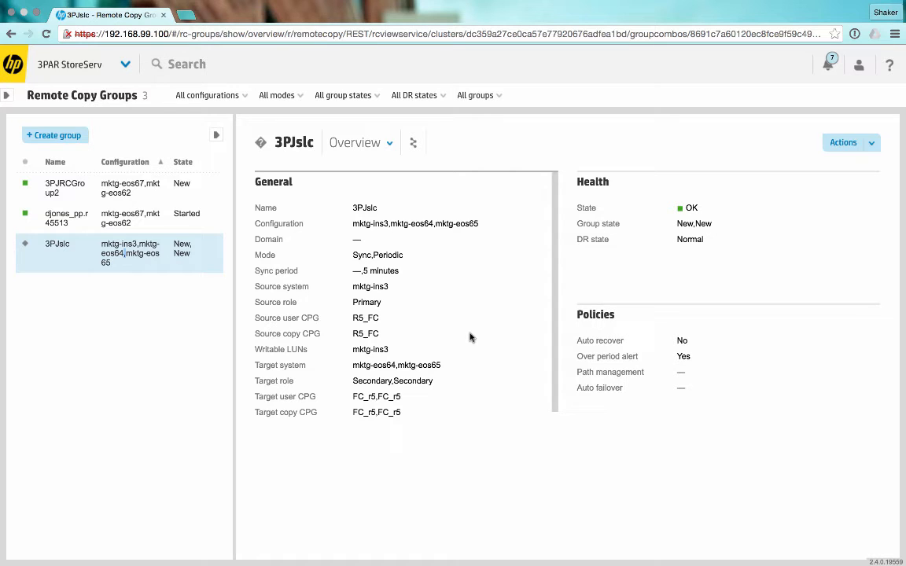
{"action": "mouse_move", "coordinate": [229, 302]}
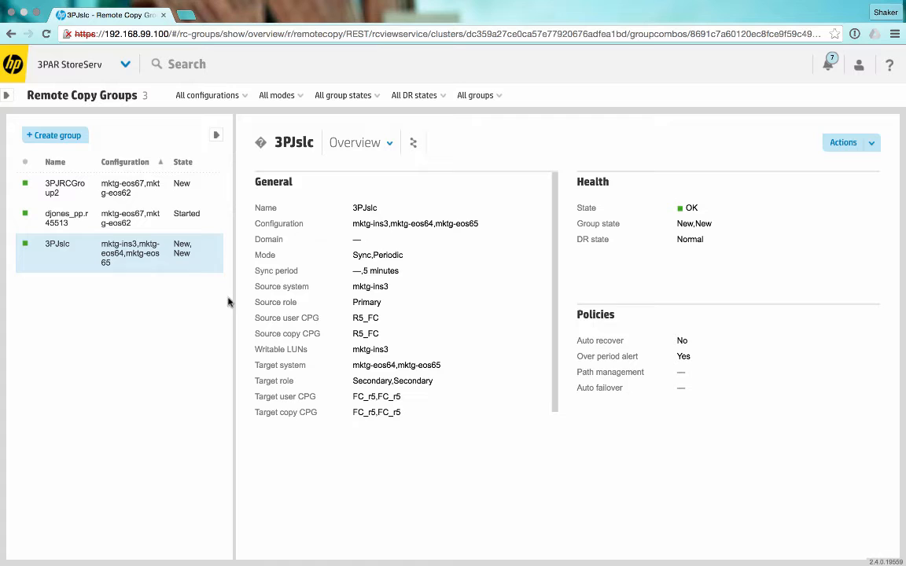
{"action": "mouse_move", "coordinate": [186, 322]}
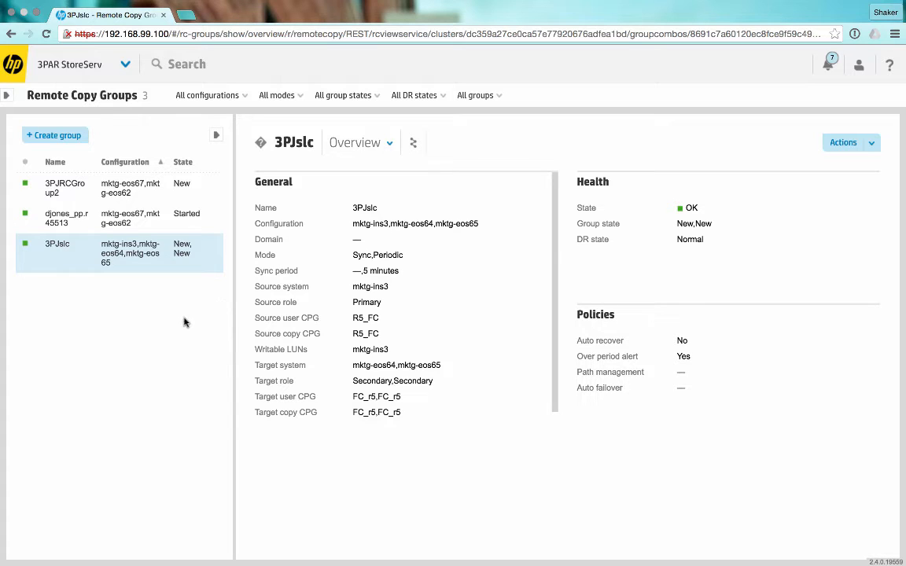
{"action": "double_click", "coordinate": [369, 286]}
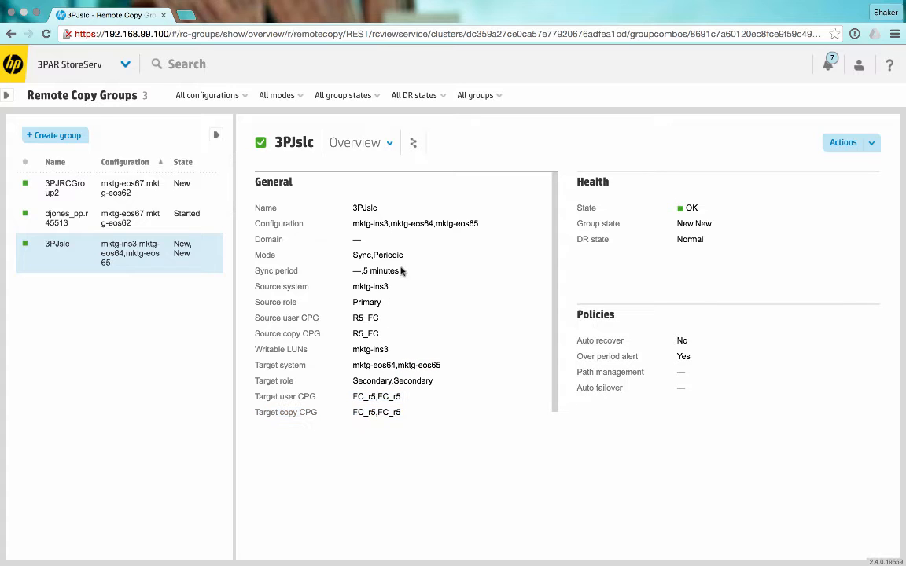
{"action": "double_click", "coordinate": [377, 270]}
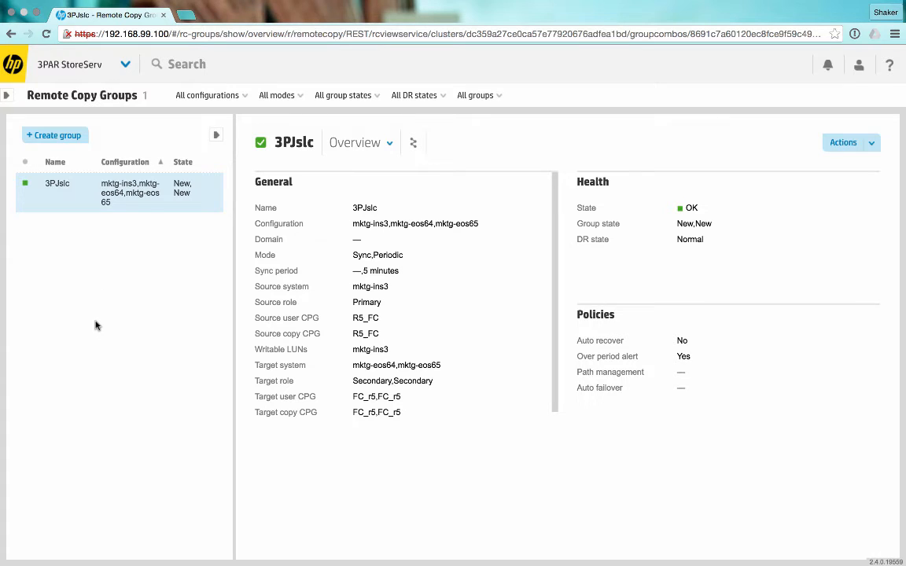
{"action": "left_click", "coordinate": [123, 64]}
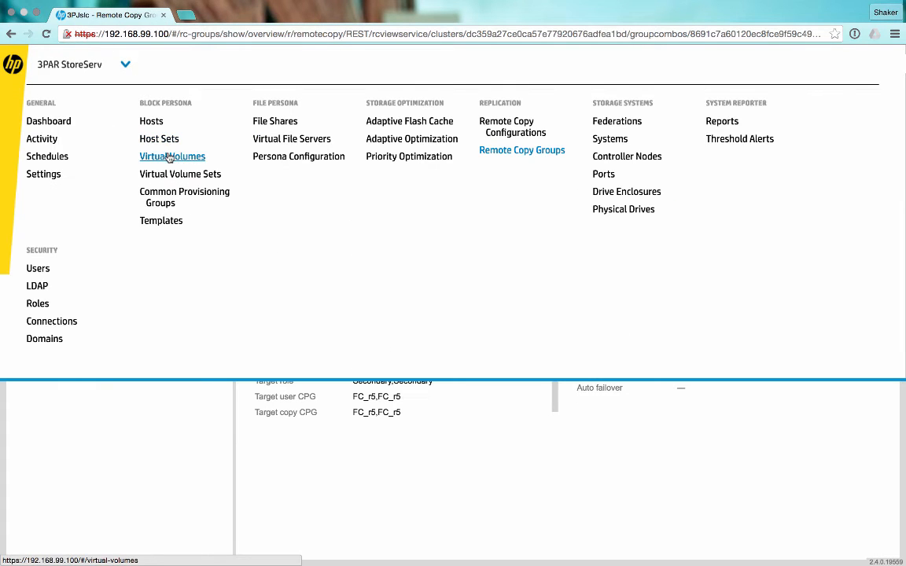
- List virtual volumes across all systems, 129 volumes in total
{"action": "left_click", "coordinate": [171, 156]}
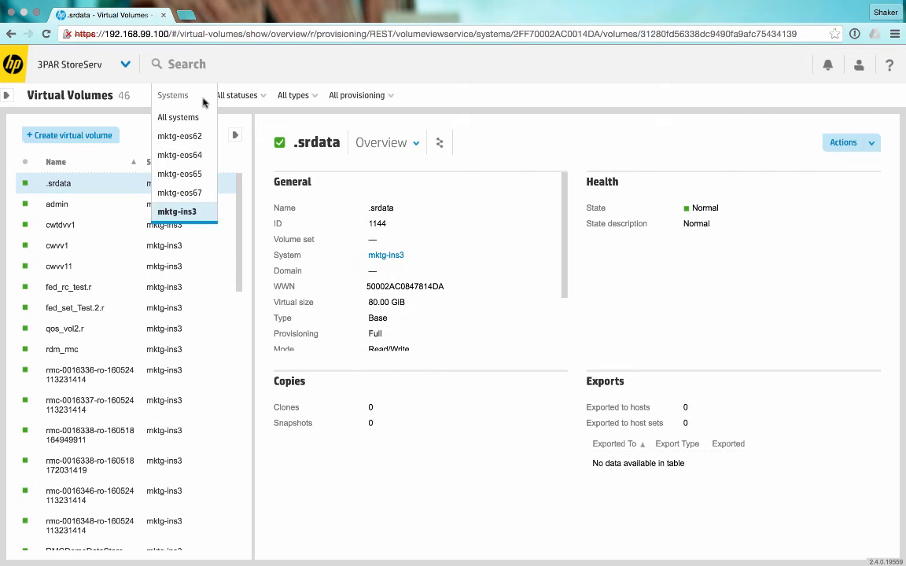
{"action": "left_click", "coordinate": [184, 116]}
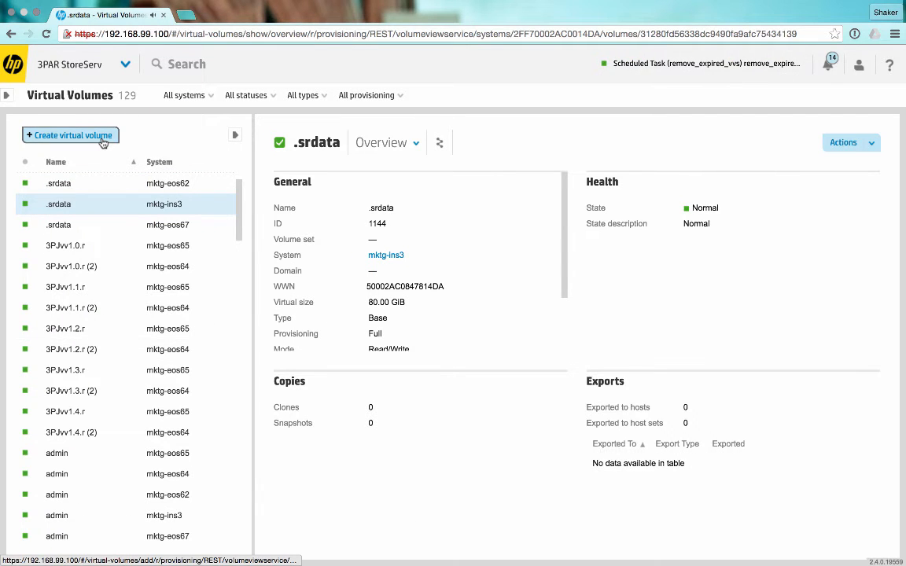
- Start a new virtual volume named 3PJrcvv1 using CPG R5_FC
{"action": "left_click", "coordinate": [70, 135]}
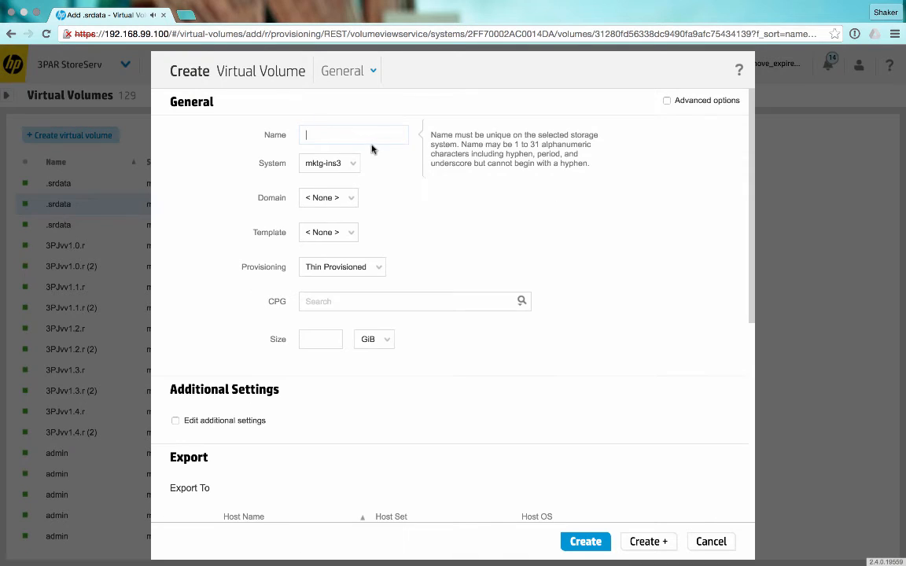
{"action": "type", "text": "3P."}
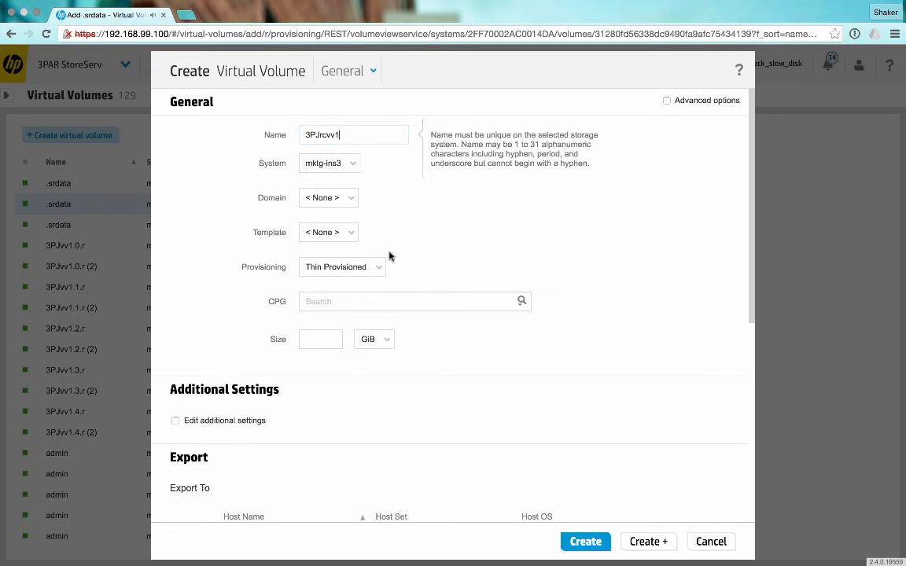
{"action": "left_click", "coordinate": [415, 301]}
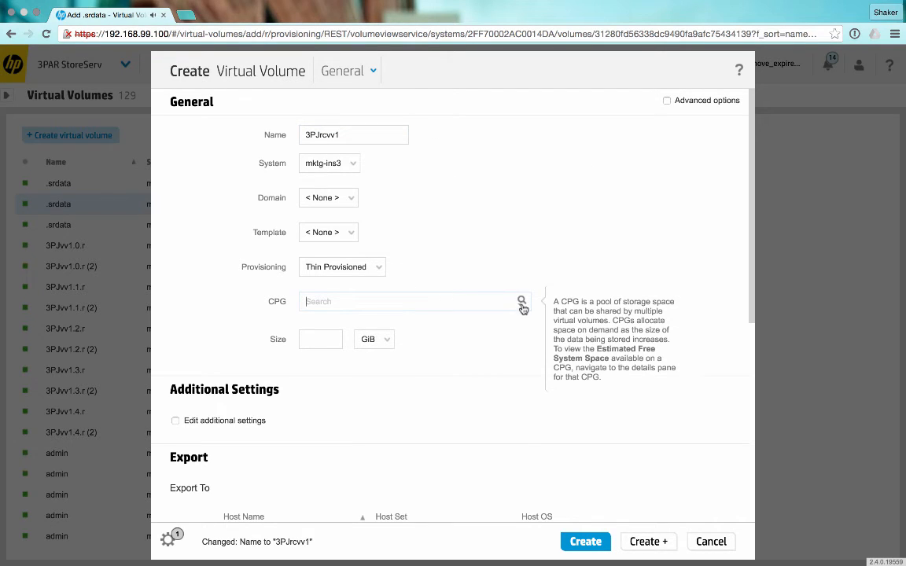
{"action": "left_click", "coordinate": [412, 301]}
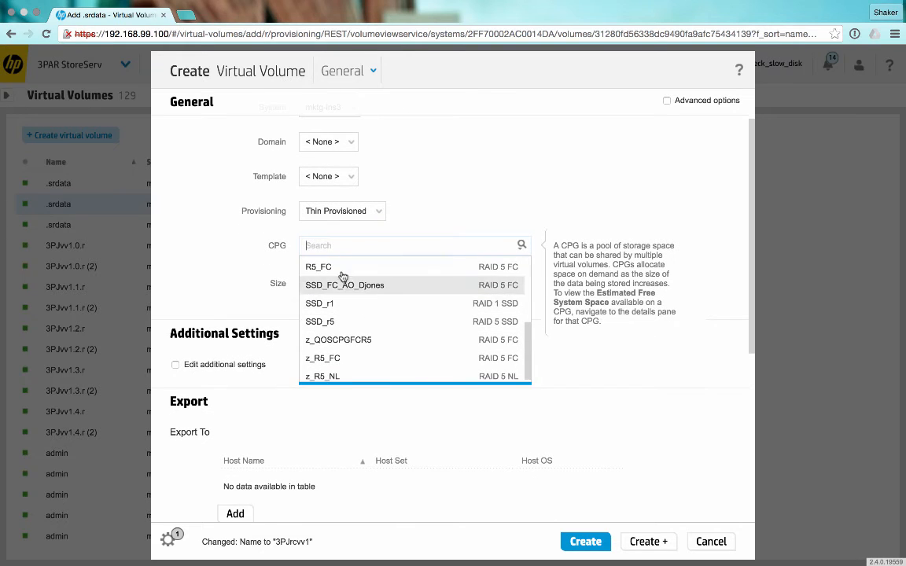
{"action": "left_click", "coordinate": [319, 267]}
{"action": "type", "text": "100"}
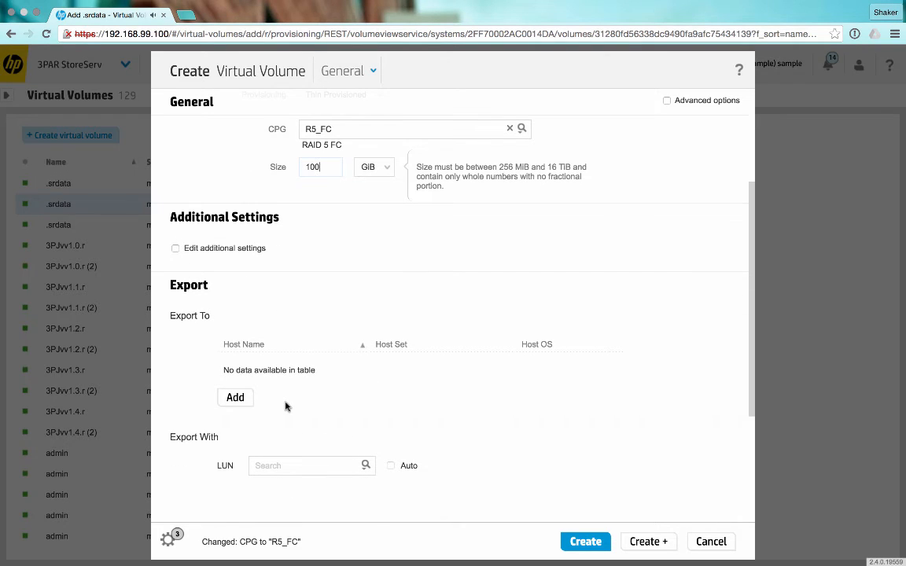
- Show the additional volume settings and set the number of volumes to 5
{"action": "left_click", "coordinate": [176, 247]}
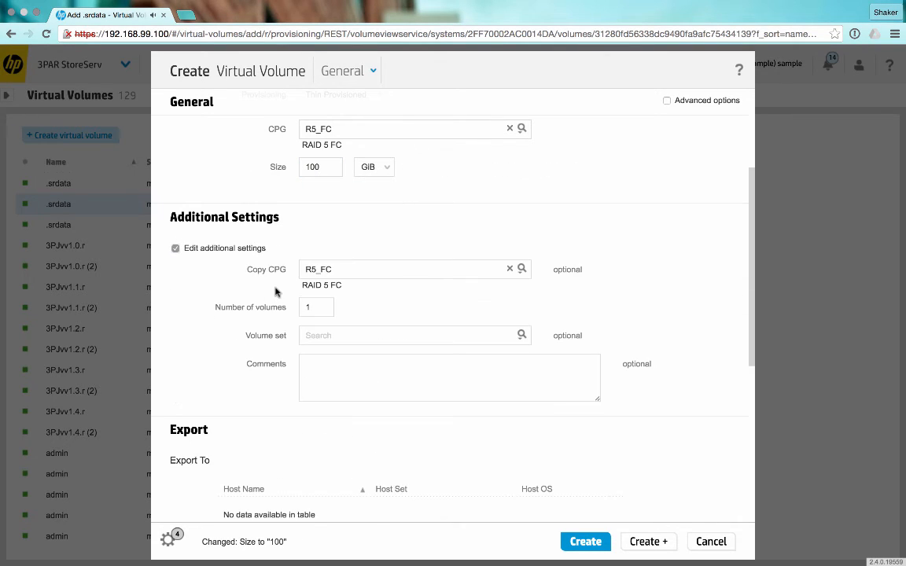
{"action": "left_click", "coordinate": [175, 248]}
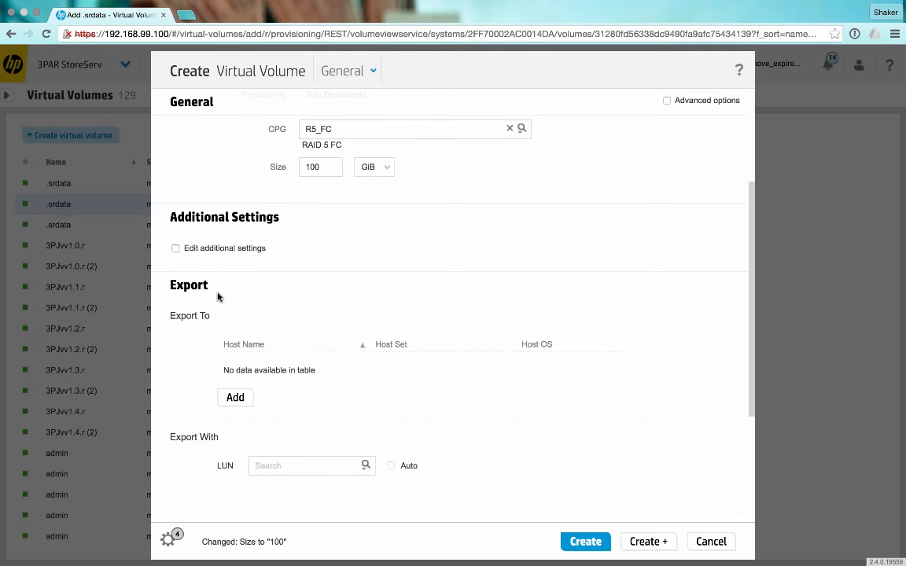
{"action": "left_click", "coordinate": [175, 248]}
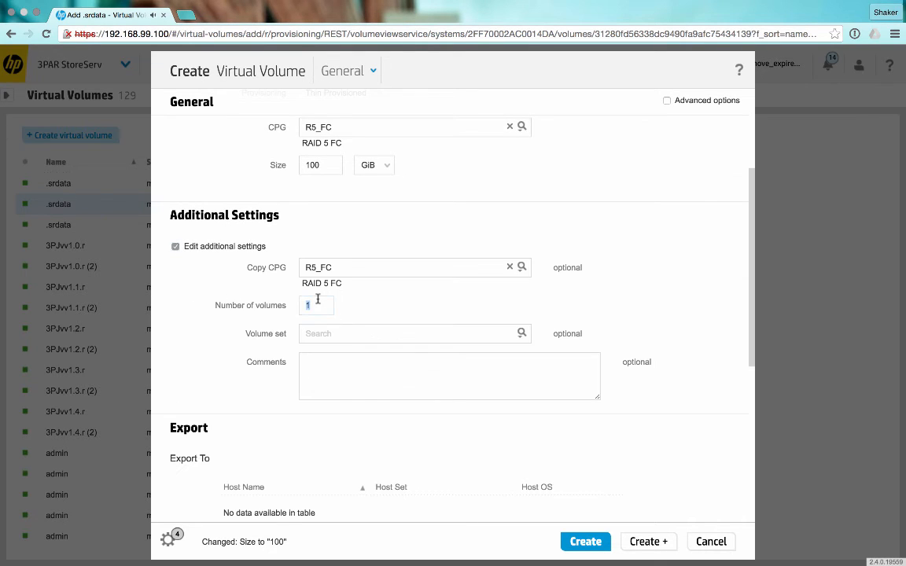
{"action": "type", "text": "5"}
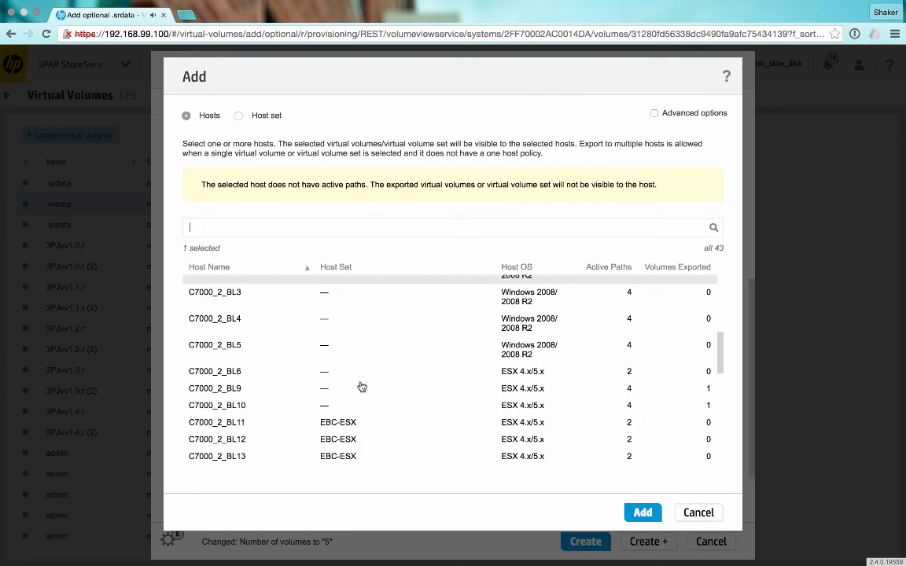
- Finish creating the five volumes exported to host DL380G7_03 on LUNs 1-5
{"action": "scroll", "scroll_direction": "down", "scroll_amount": 3}
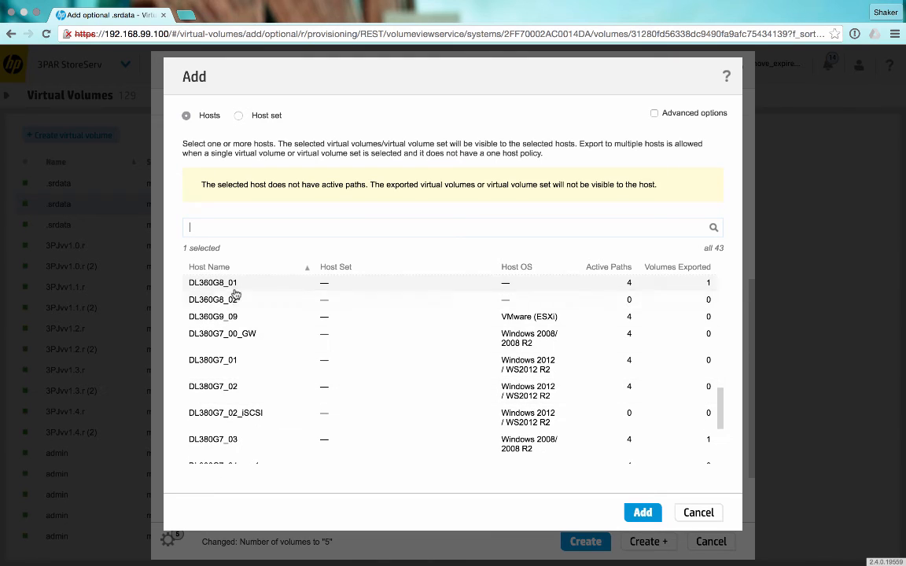
{"action": "scroll", "scroll_direction": "down", "scroll_amount": 3}
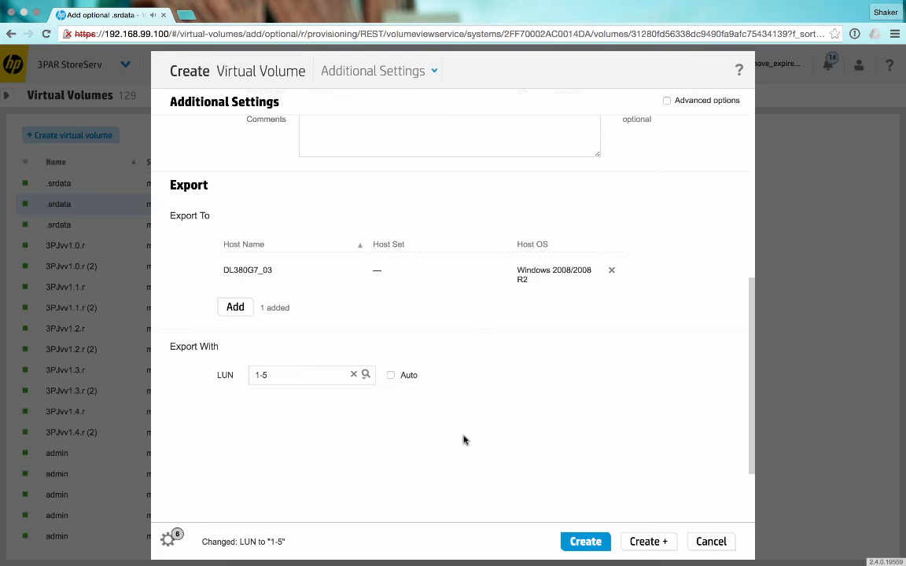
{"action": "left_click", "coordinate": [586, 541]}
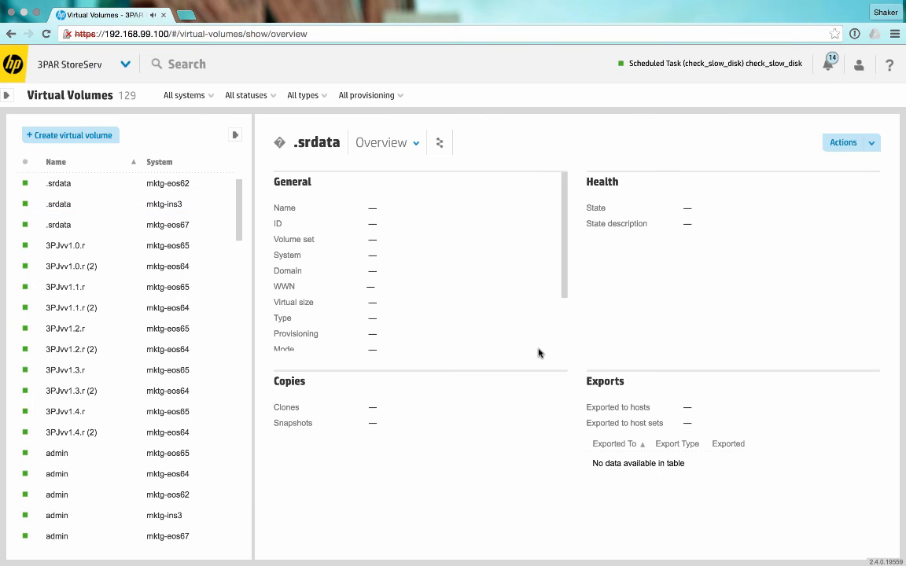
- Check the volume list for 3PJrcvv1.0–1.4, then go to remote copy group 3PJslc
{"action": "left_click", "coordinate": [66, 203]}
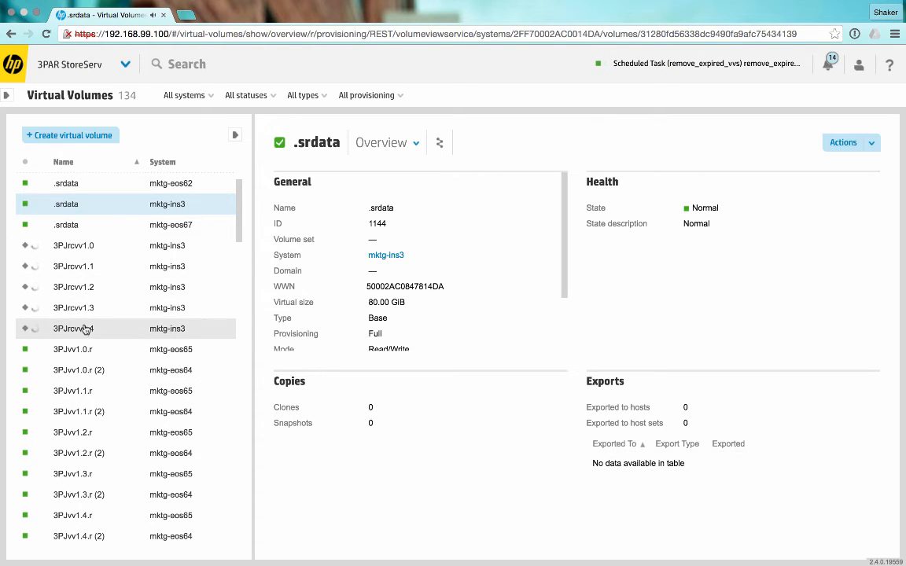
{"action": "left_click", "coordinate": [123, 64]}
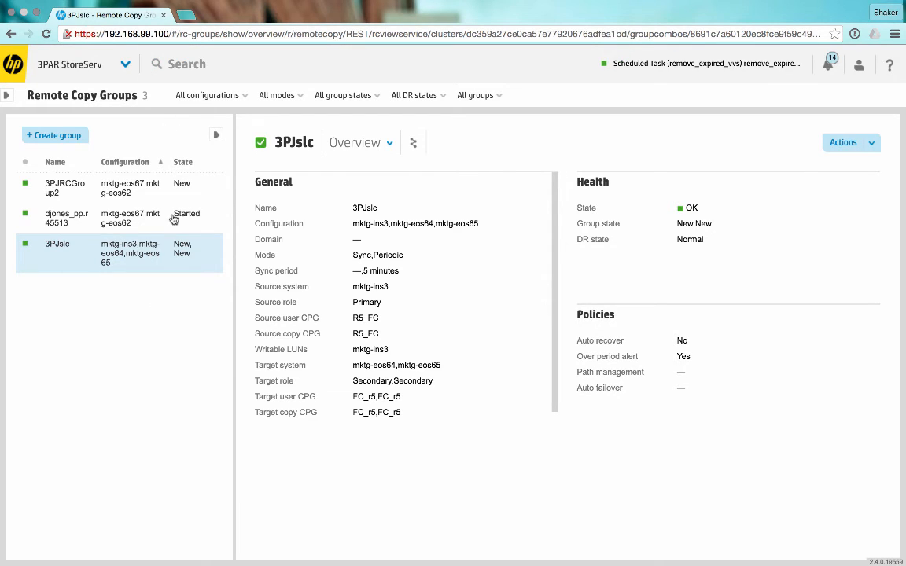
{"action": "mouse_move", "coordinate": [175, 283]}
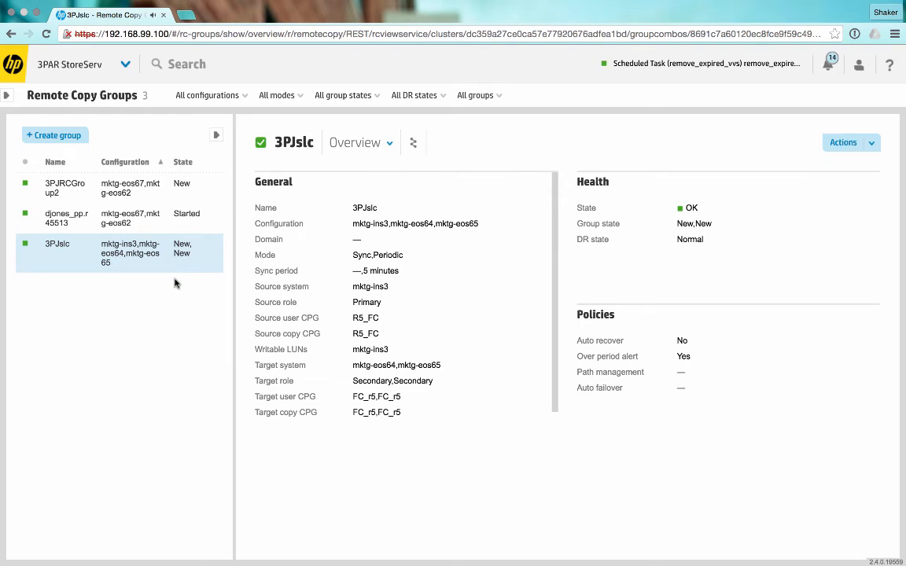
{"action": "mouse_move", "coordinate": [163, 316]}
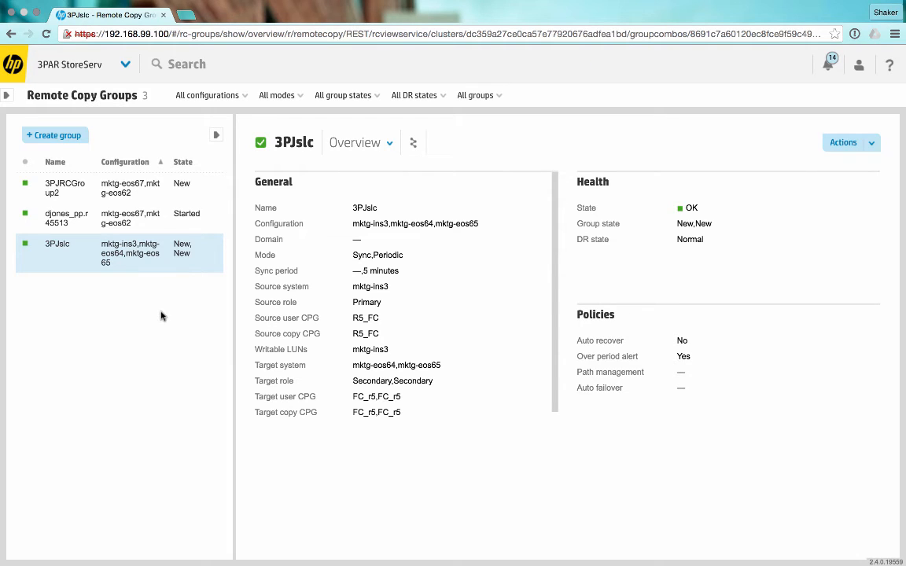
{"action": "mouse_move", "coordinate": [476, 174]}
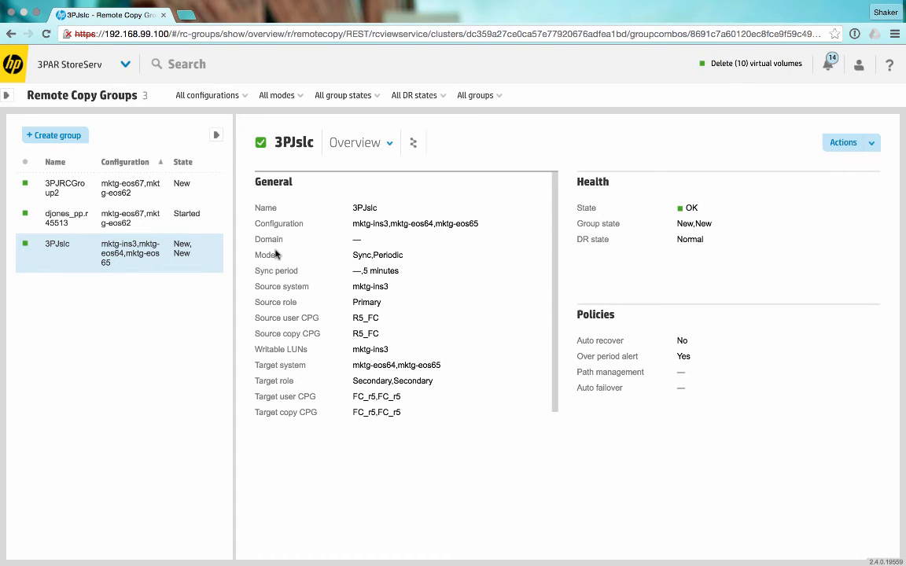
- Open the Actions dropdown for group 3PJslc
{"action": "left_click", "coordinate": [842, 142]}
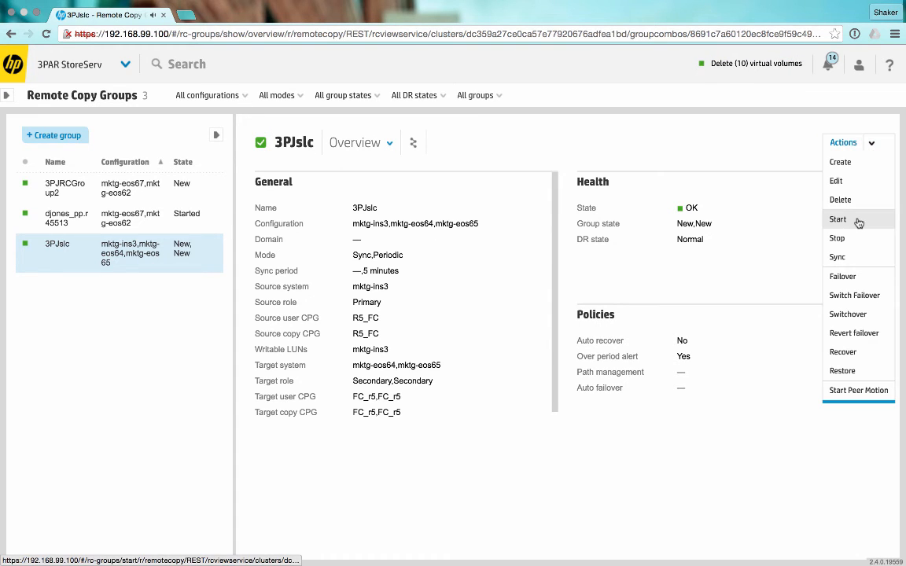
- Edit group 3PJslc and add volumes 3PJrcvv1.0–1.4 as source volume pairs
{"action": "left_click", "coordinate": [835, 181]}
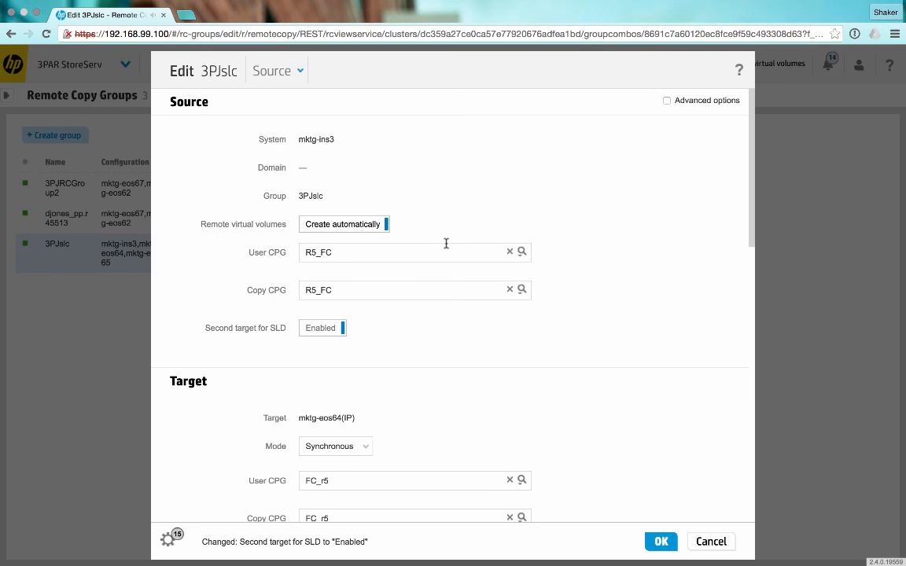
{"action": "left_click", "coordinate": [277, 71]}
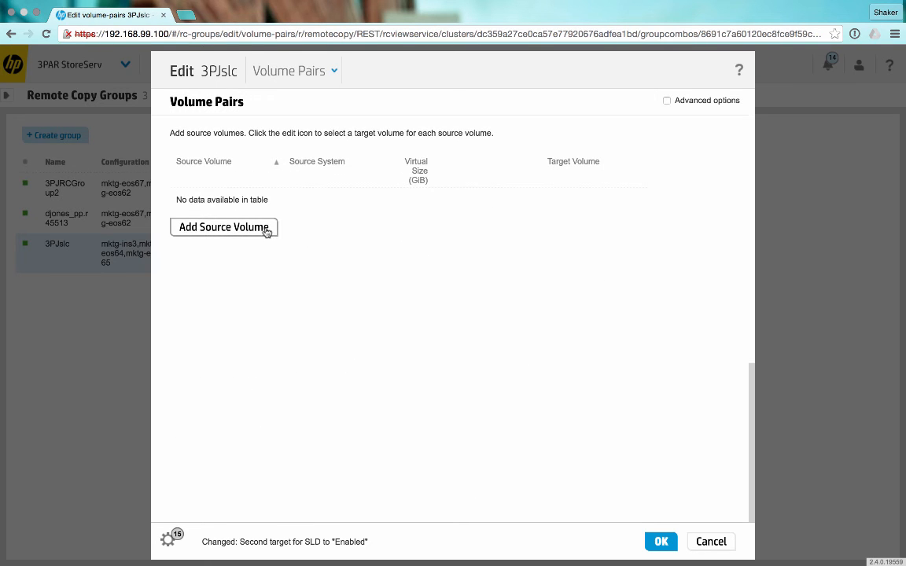
{"action": "left_click", "coordinate": [223, 227]}
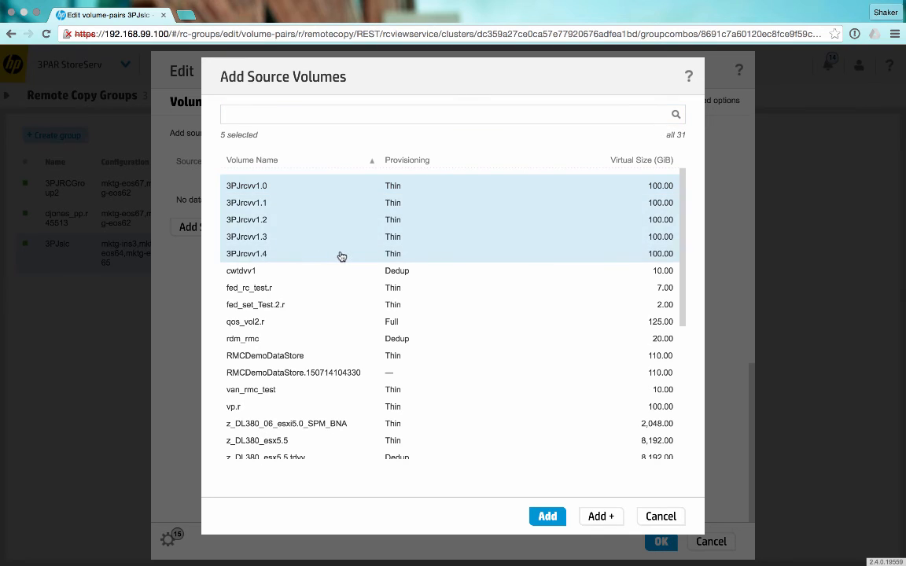
{"action": "left_click", "coordinate": [548, 516]}
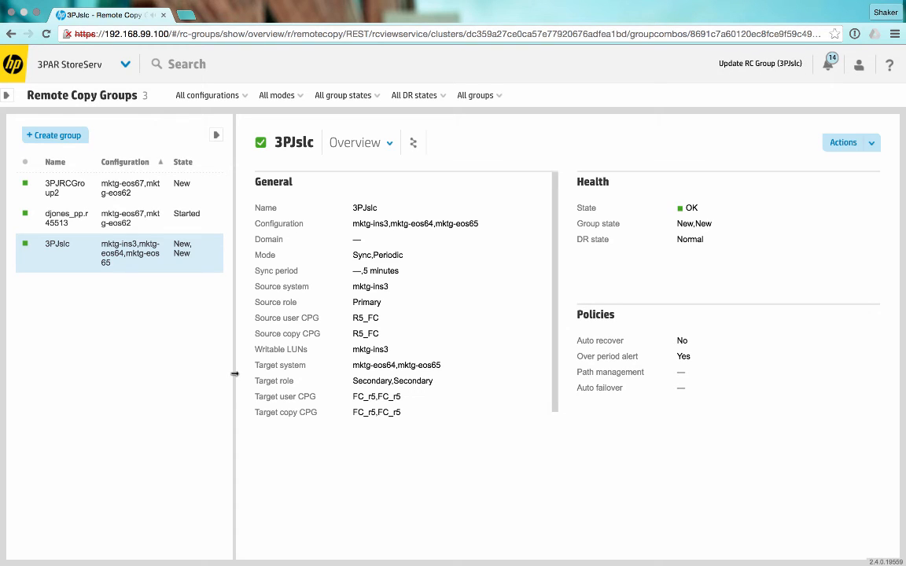
{"action": "mouse_move", "coordinate": [204, 405]}
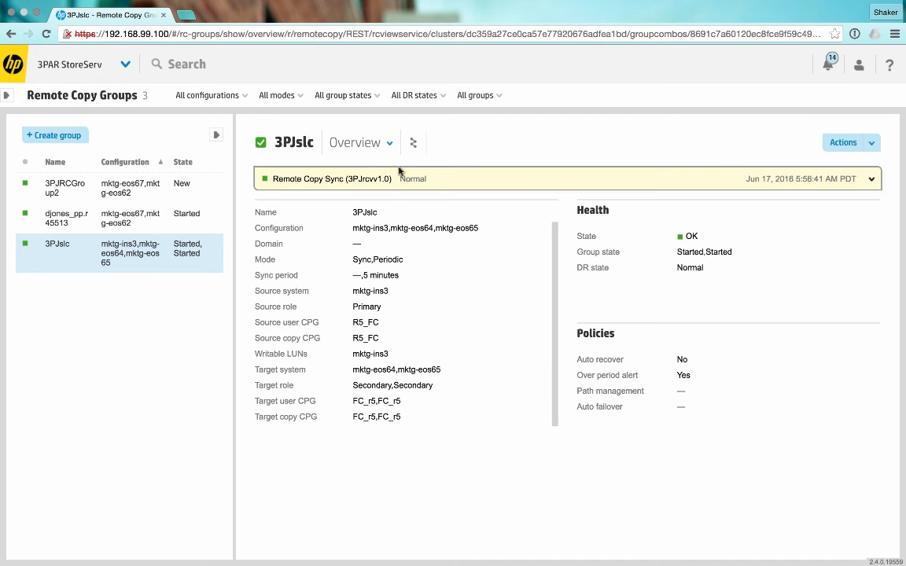
- Open the view selector for the started group 3PJslc
{"action": "left_click", "coordinate": [361, 142]}
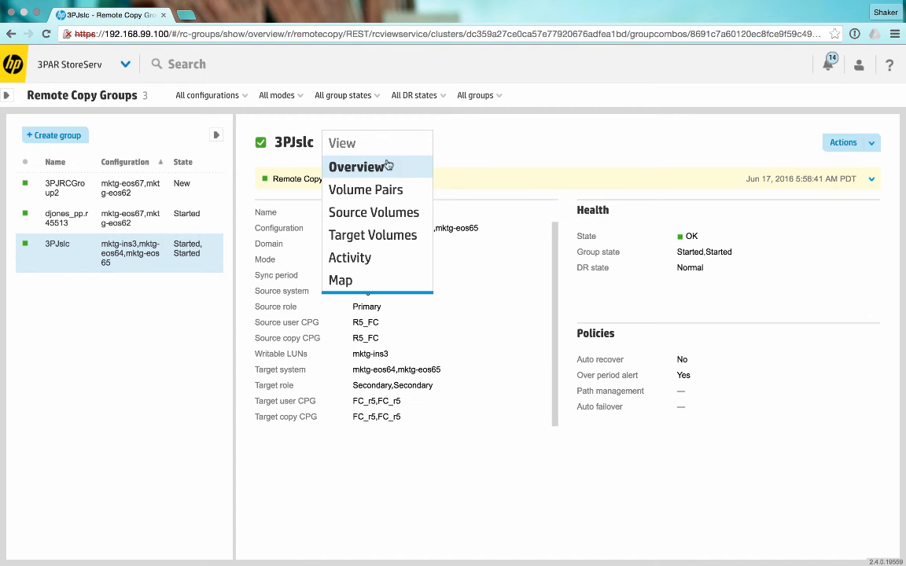
- Show the Source Volumes view and expand 3PJrcvv1.1 to see its remote copy
{"action": "left_click", "coordinate": [374, 212]}
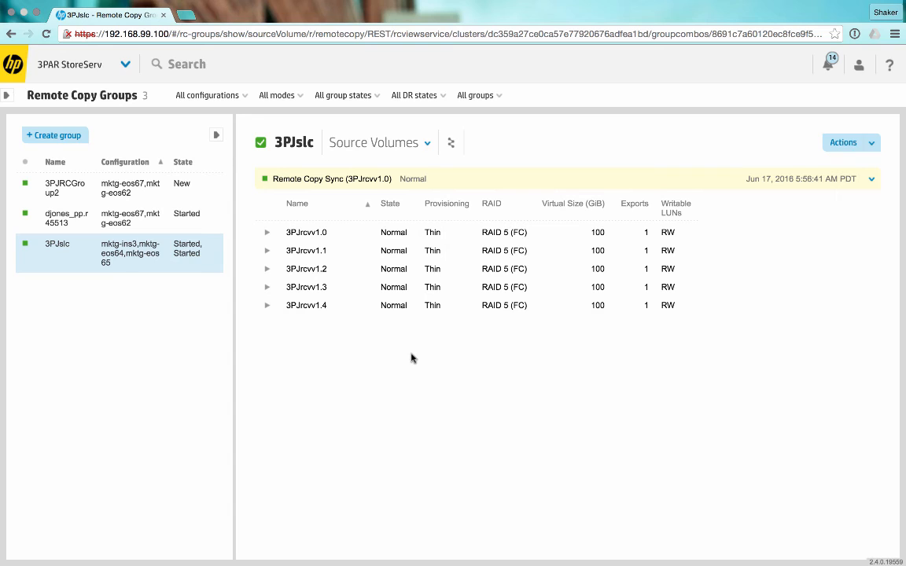
{"action": "left_click", "coordinate": [267, 250]}
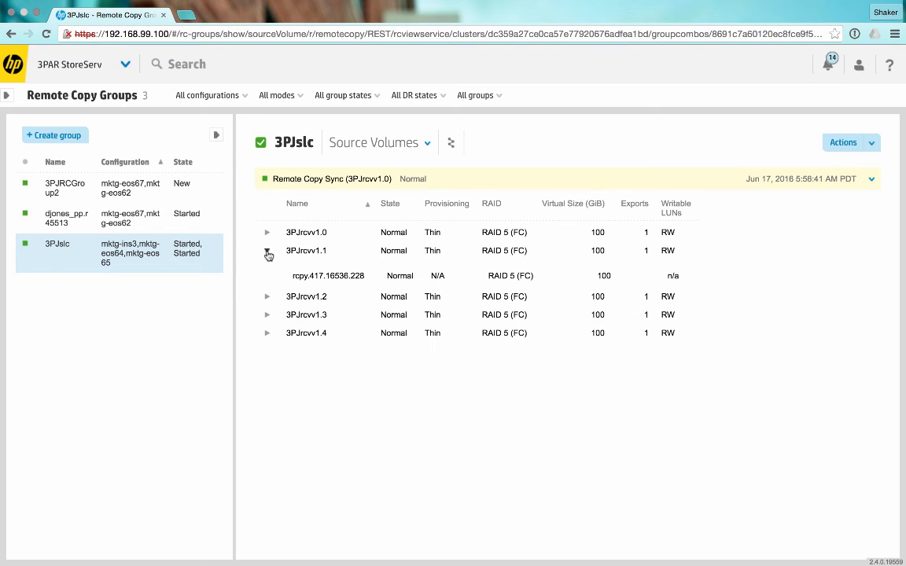
{"action": "left_click", "coordinate": [267, 250]}
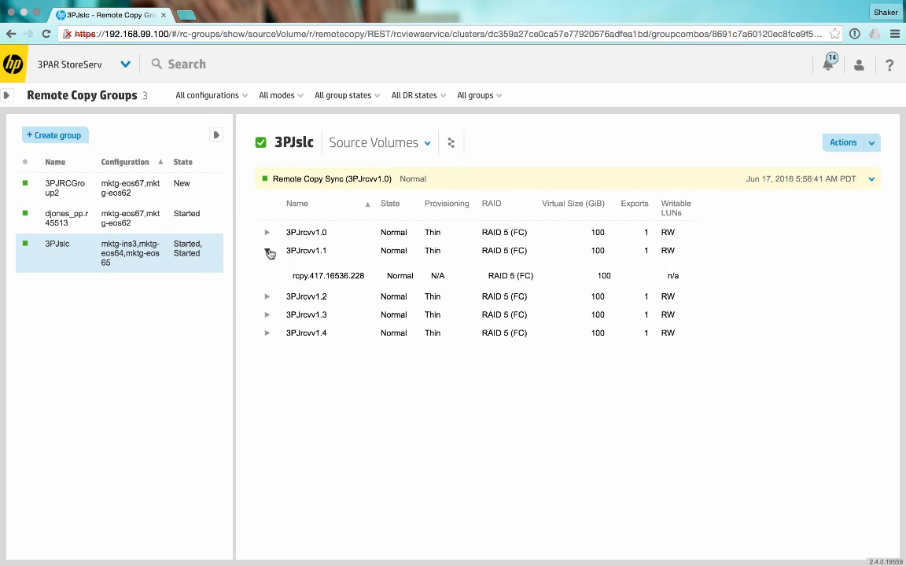
{"action": "left_click", "coordinate": [378, 142]}
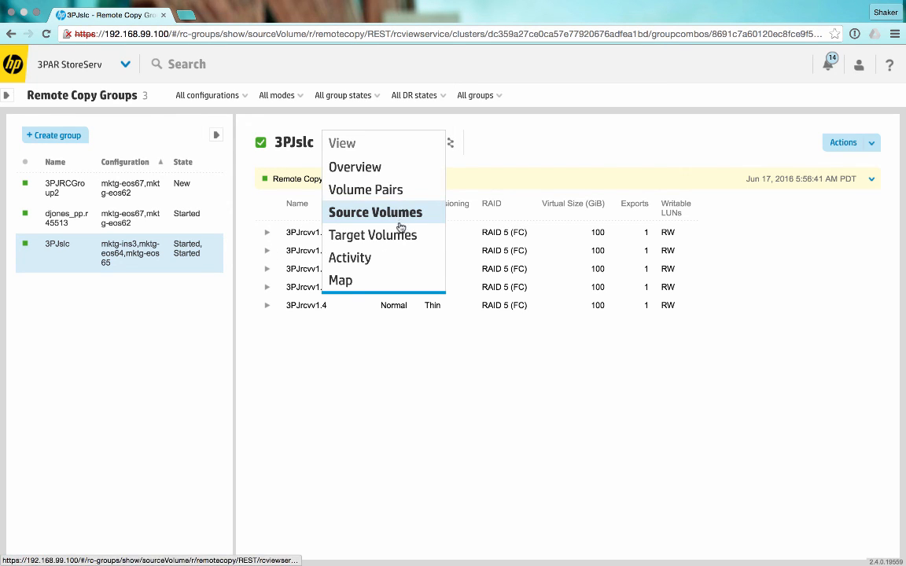
- Review the Target Volumes view, then switch to the Activity view of sync tasks
{"action": "left_click", "coordinate": [372, 234]}
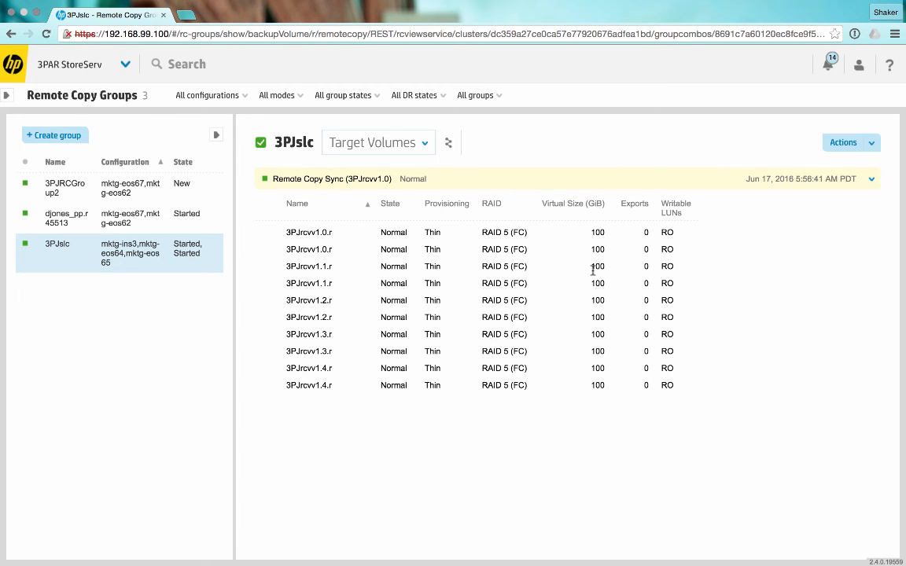
{"action": "mouse_move", "coordinate": [638, 413]}
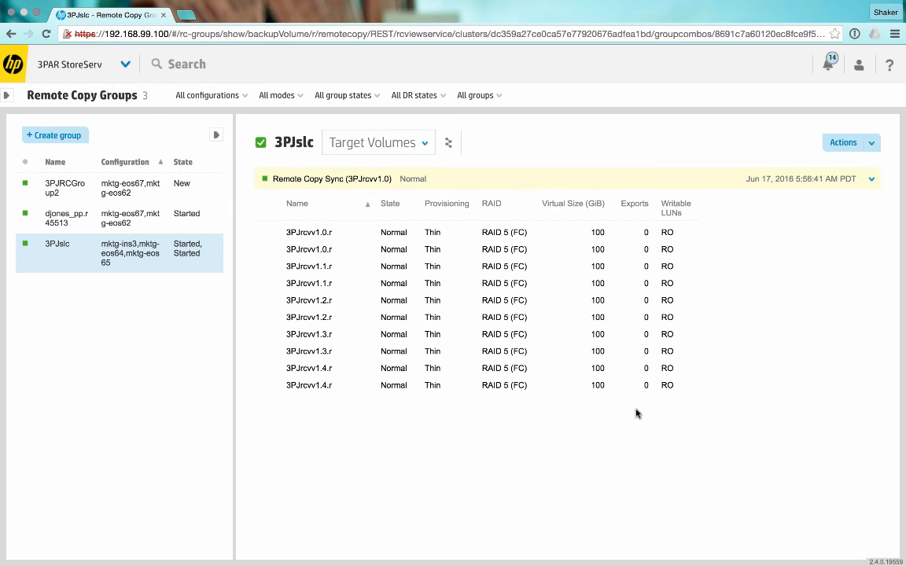
{"action": "left_click", "coordinate": [378, 143]}
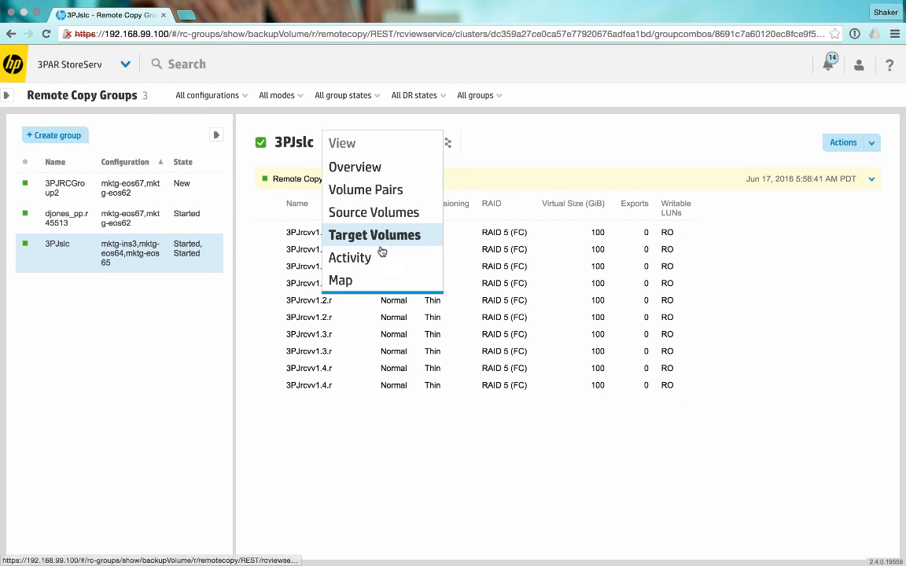
{"action": "left_click", "coordinate": [349, 257]}
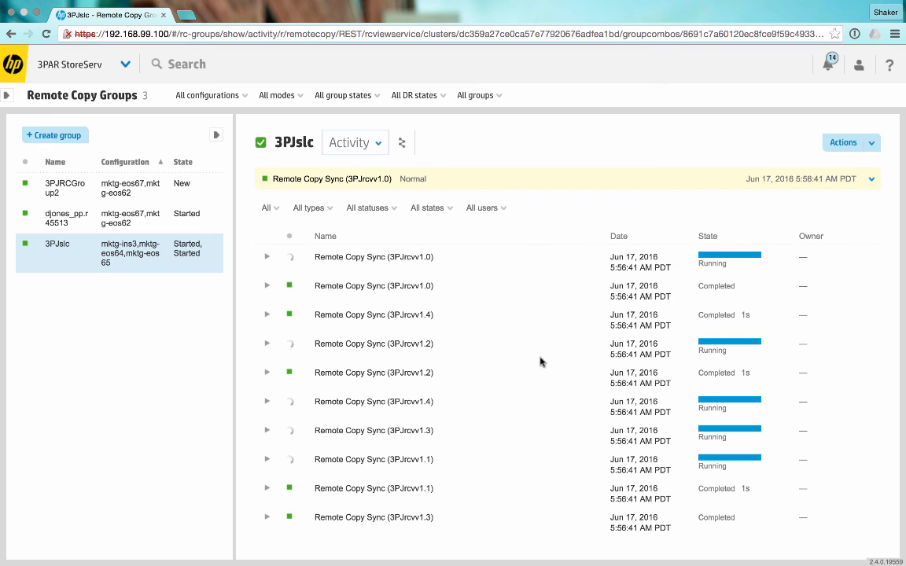